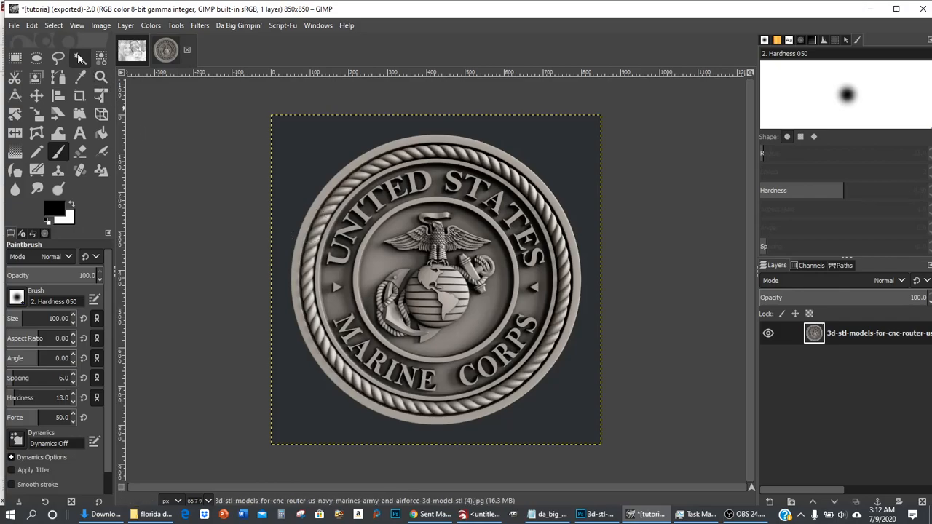
pyautogui.moveTo(80, 58)
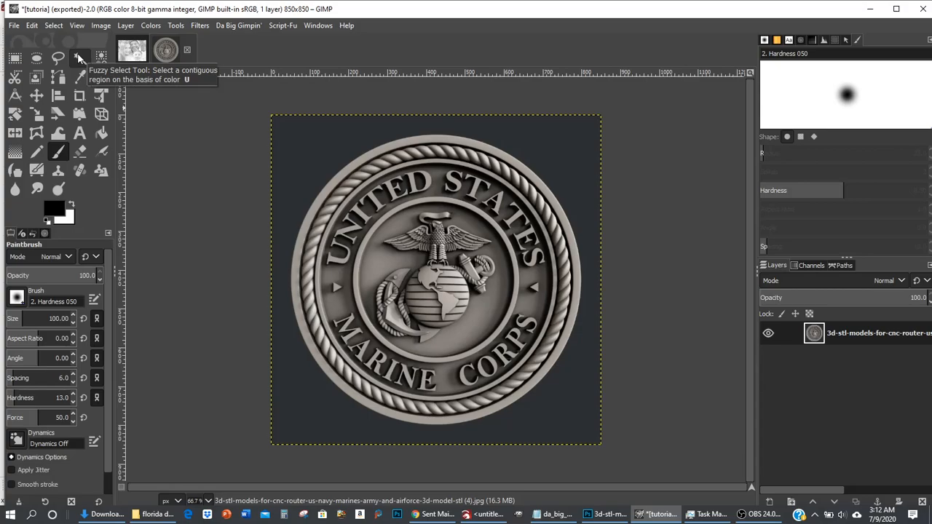
# Activate the Fuzzy Select tool, set to add to the current selection.
pyautogui.click(79, 59)
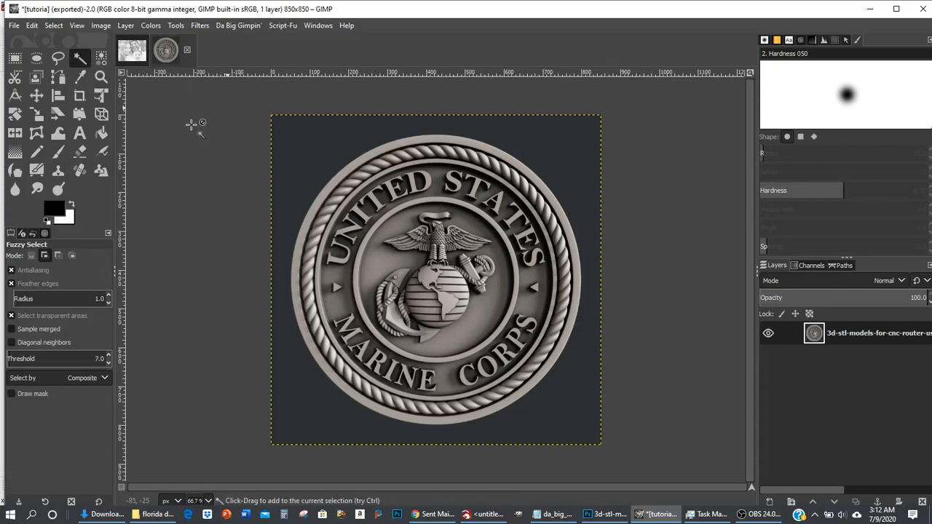
pyautogui.moveTo(79, 57)
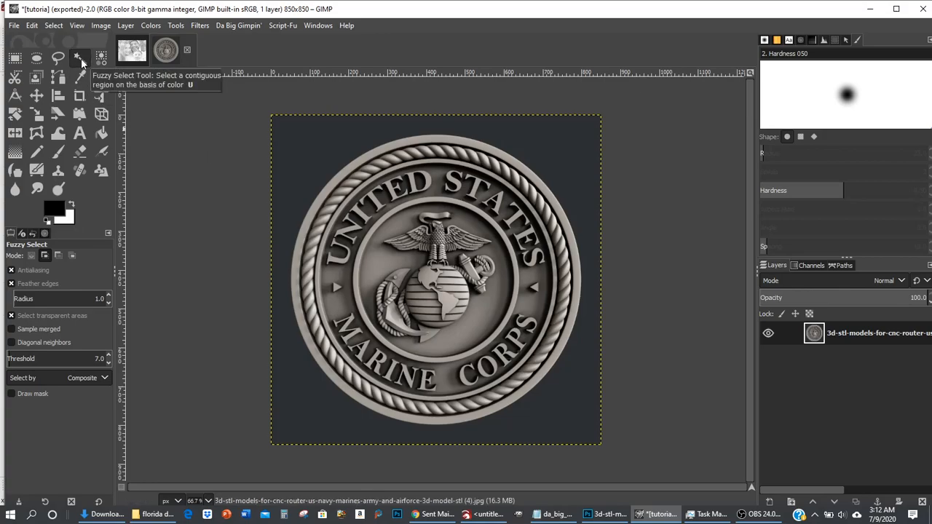
pyautogui.moveTo(82, 69)
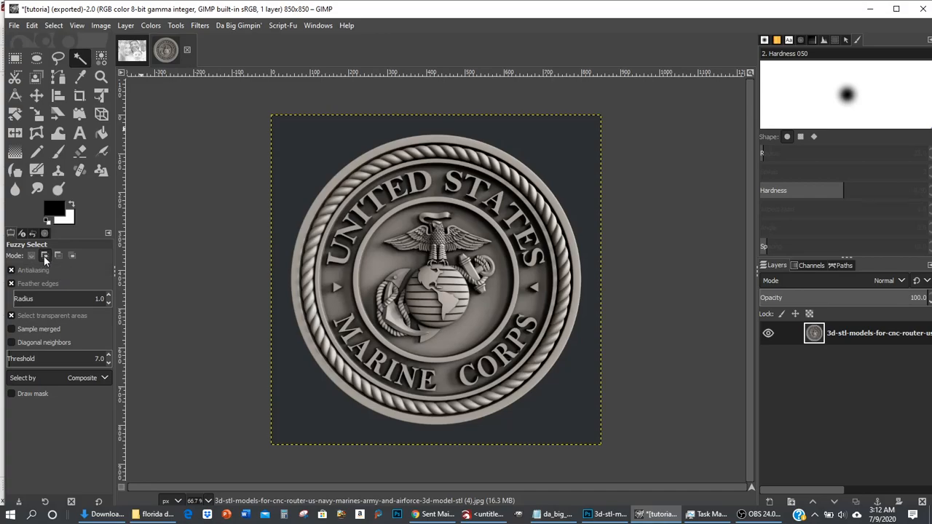
pyautogui.moveTo(45, 255)
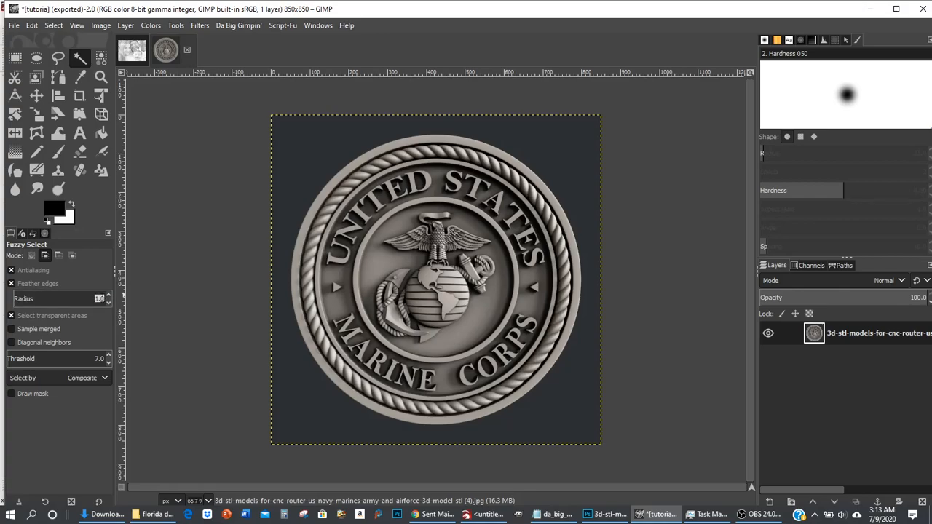
pyautogui.click(12, 284)
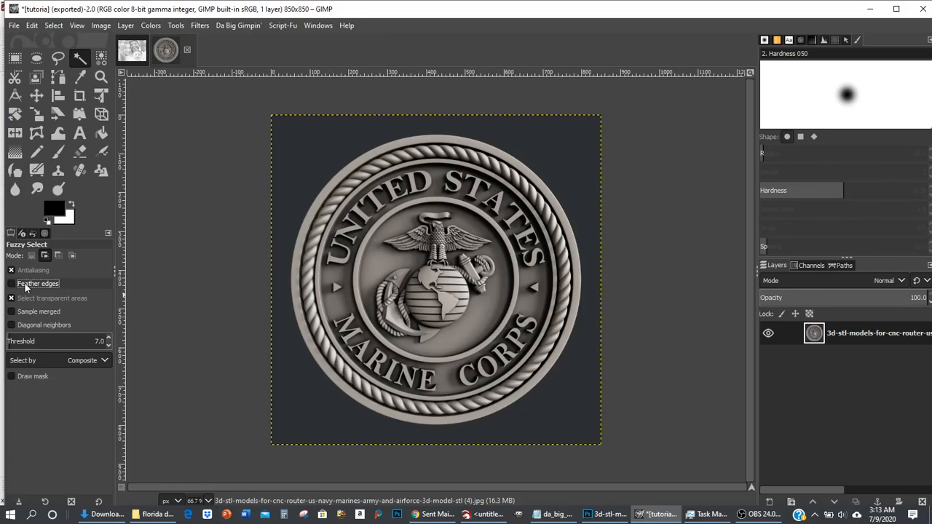
pyautogui.click(11, 284)
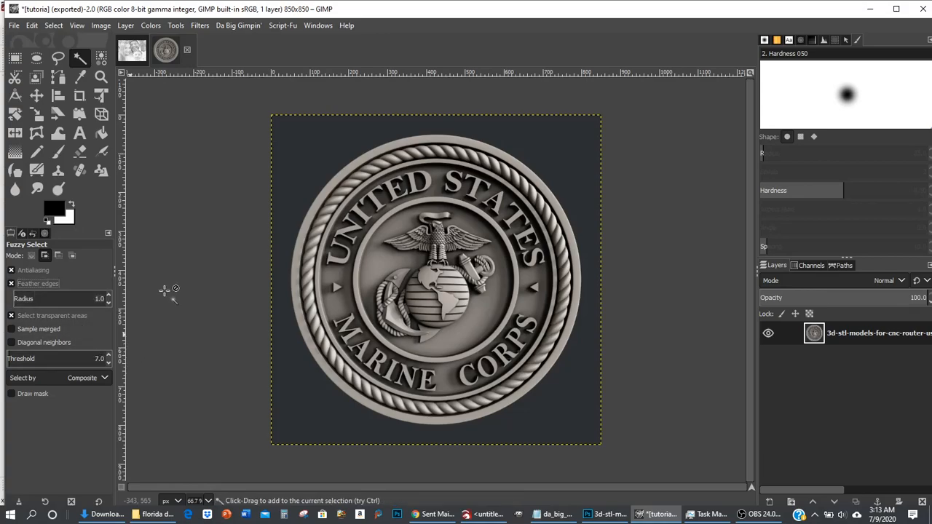
pyautogui.moveTo(335, 284)
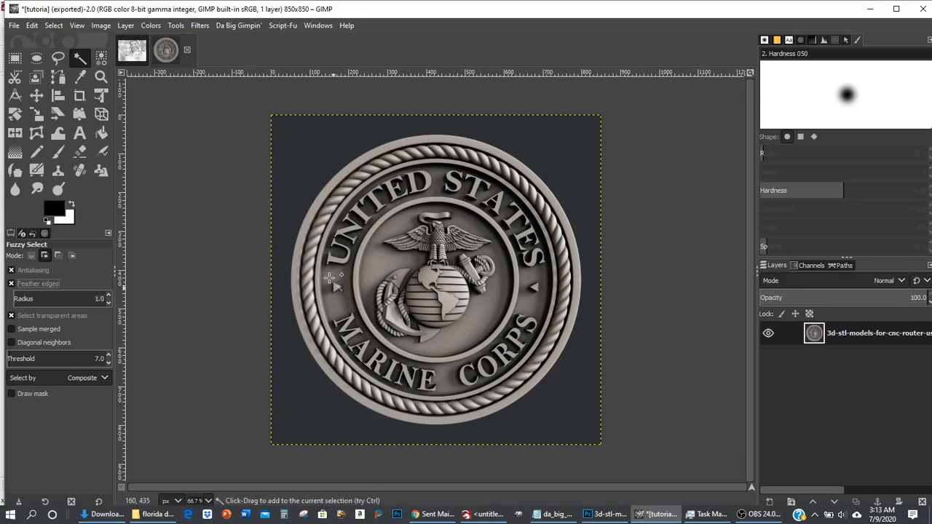
pyautogui.moveTo(332, 182)
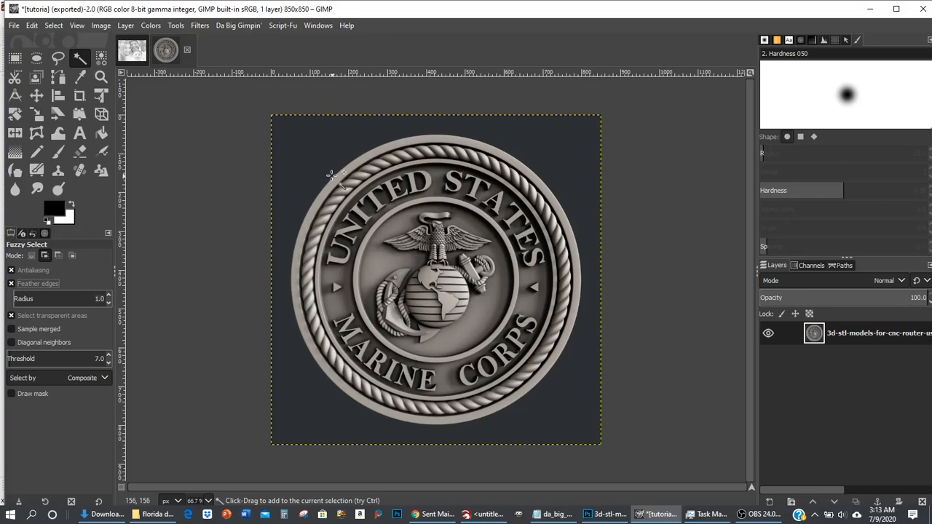
pyautogui.moveTo(327, 177)
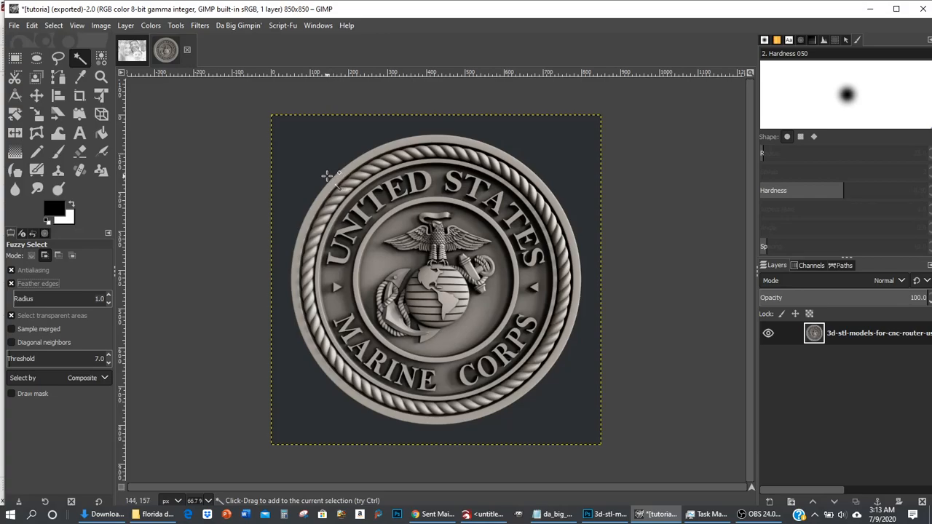
pyautogui.moveTo(310, 173)
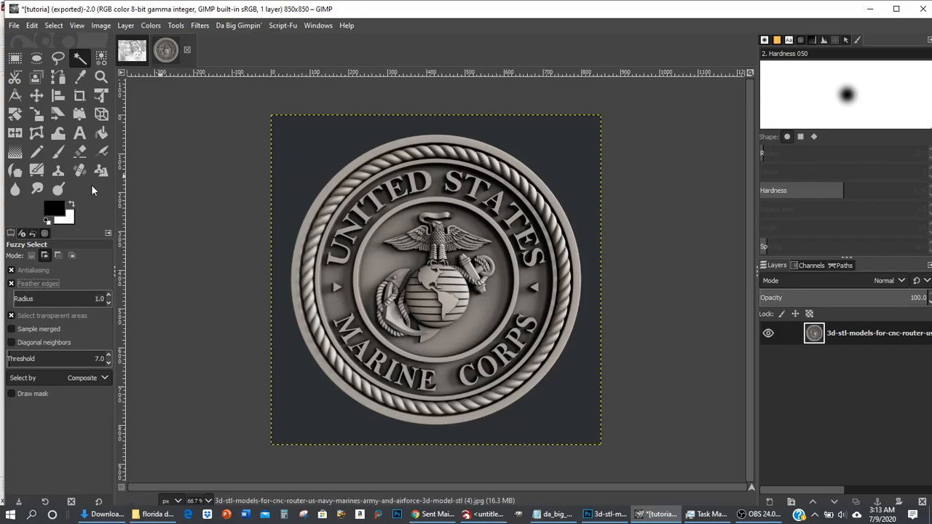
pyautogui.moveTo(123, 204)
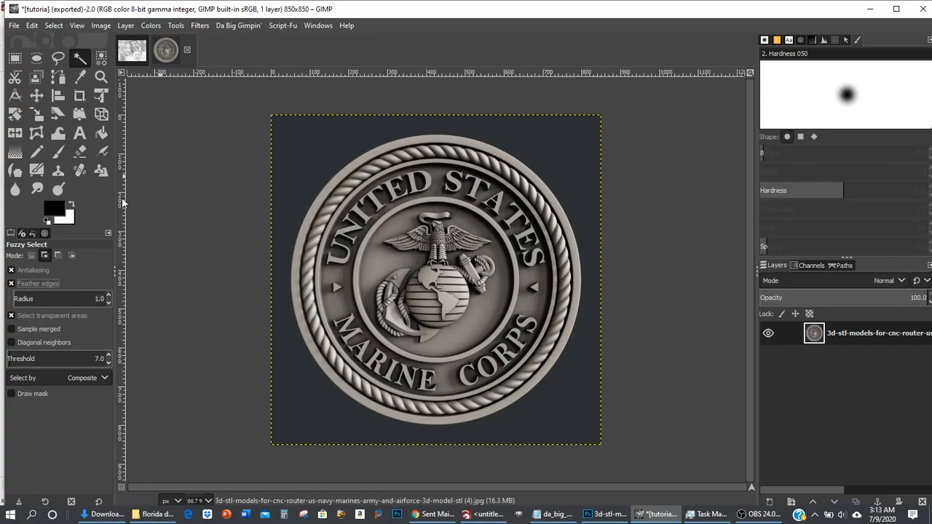
pyautogui.moveTo(360, 155)
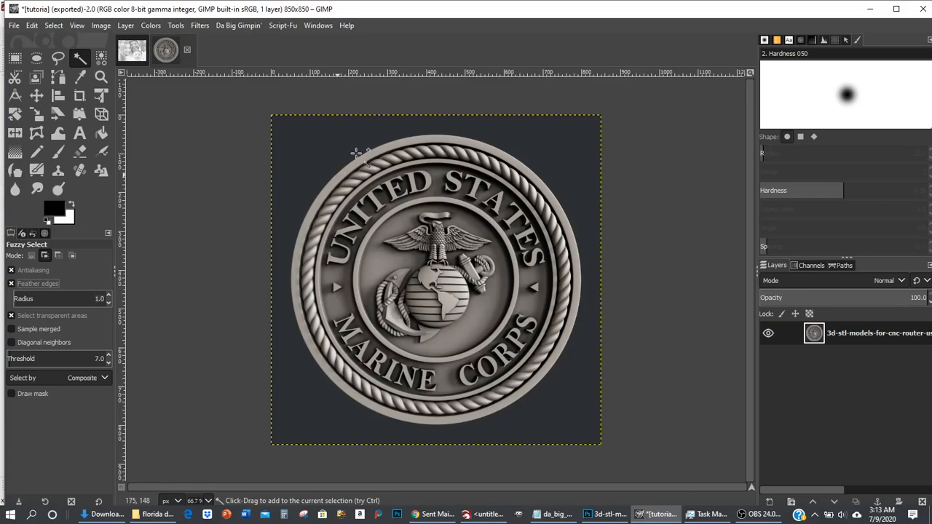
pyautogui.moveTo(291, 214)
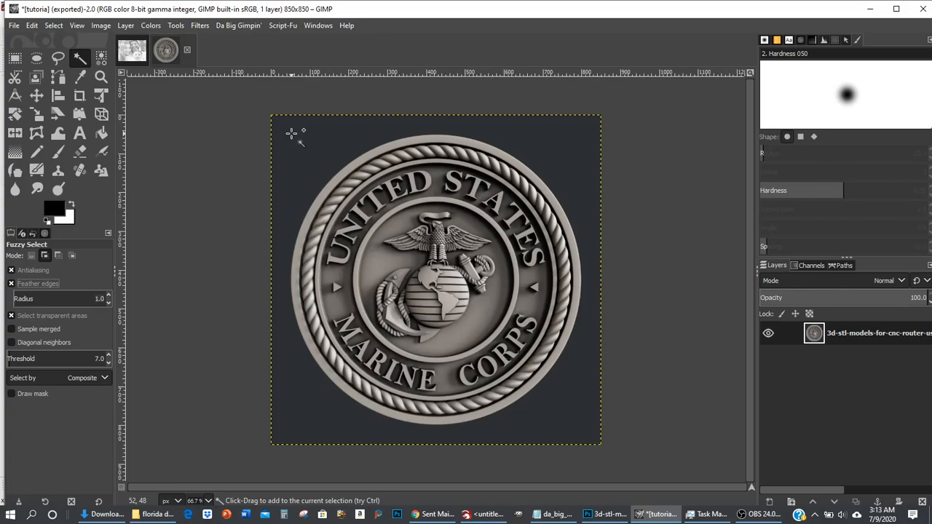
pyautogui.moveTo(310, 150)
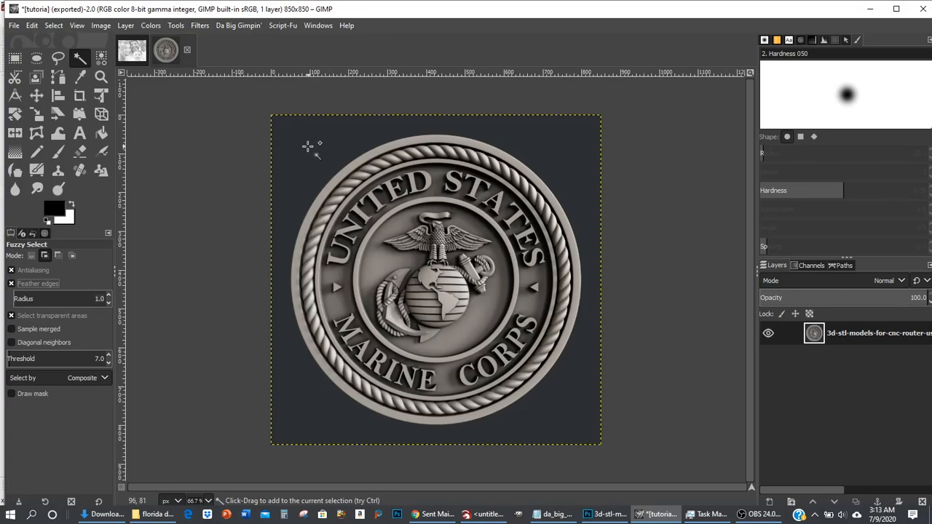
pyautogui.moveTo(310, 168)
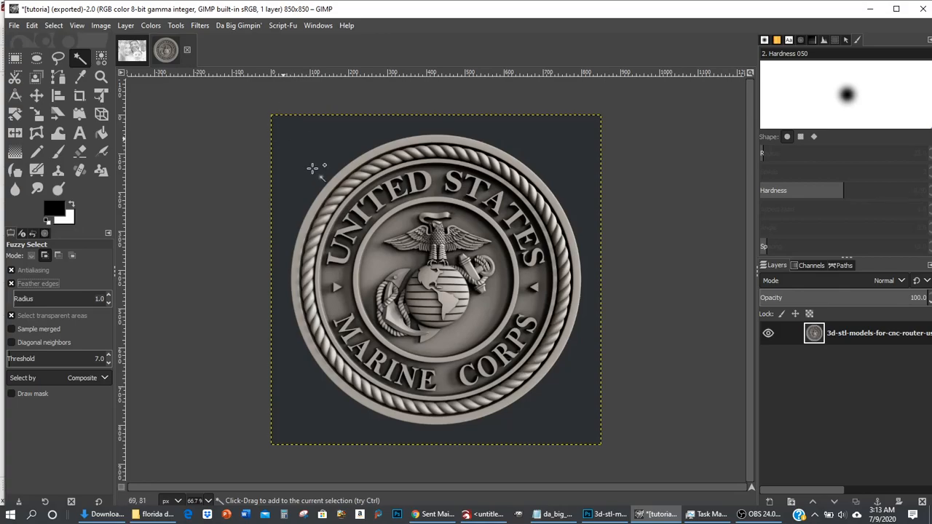
pyautogui.moveTo(302, 153)
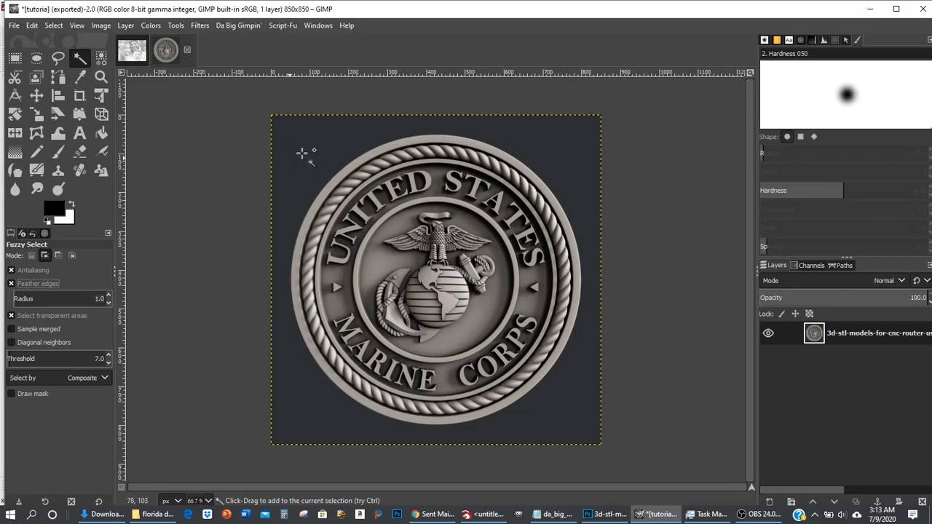
pyautogui.moveTo(295, 137)
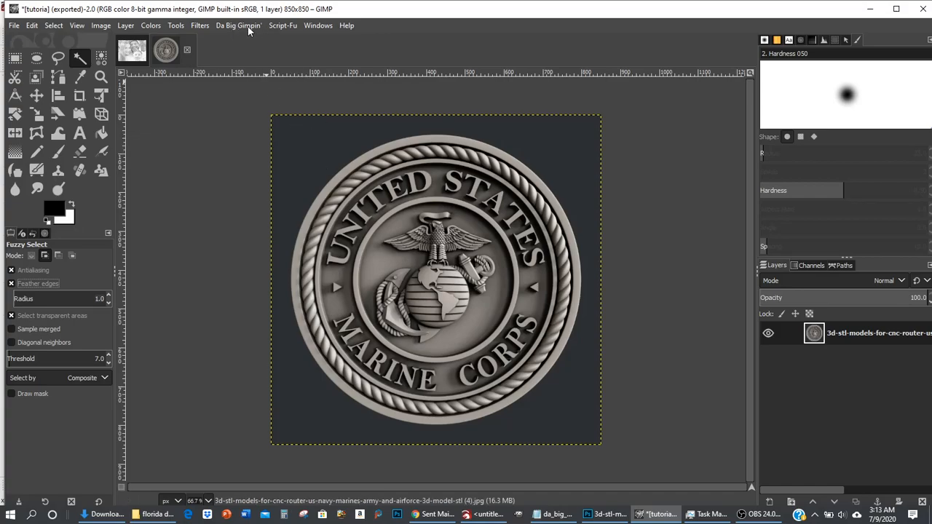
pyautogui.click(238, 25)
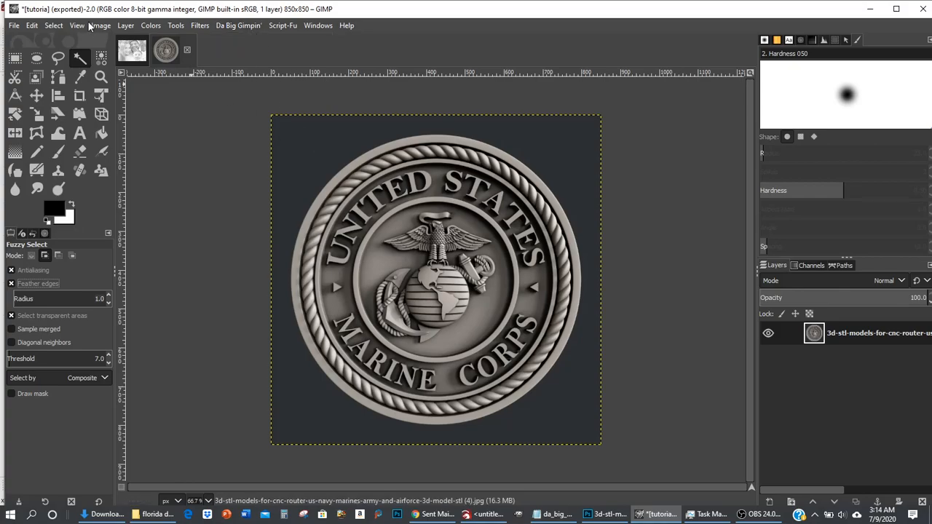
pyautogui.click(100, 26)
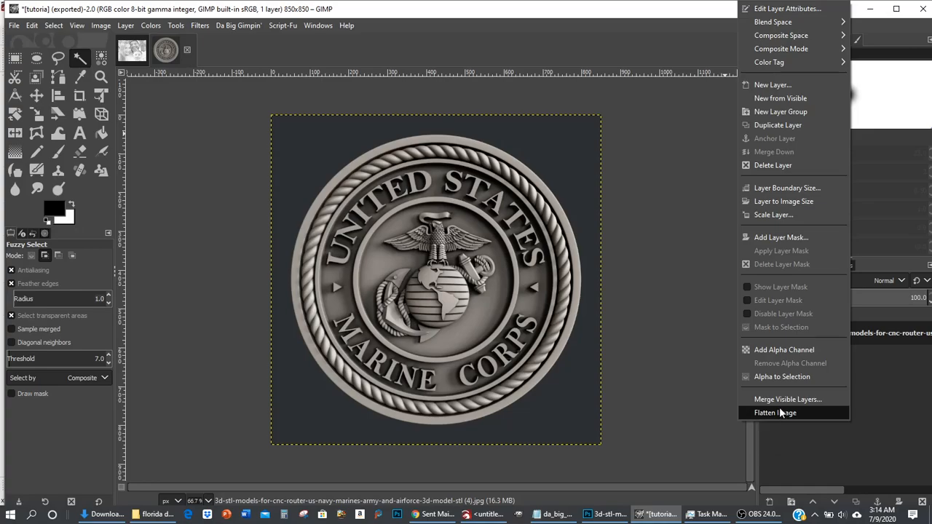
pyautogui.moveTo(783, 372)
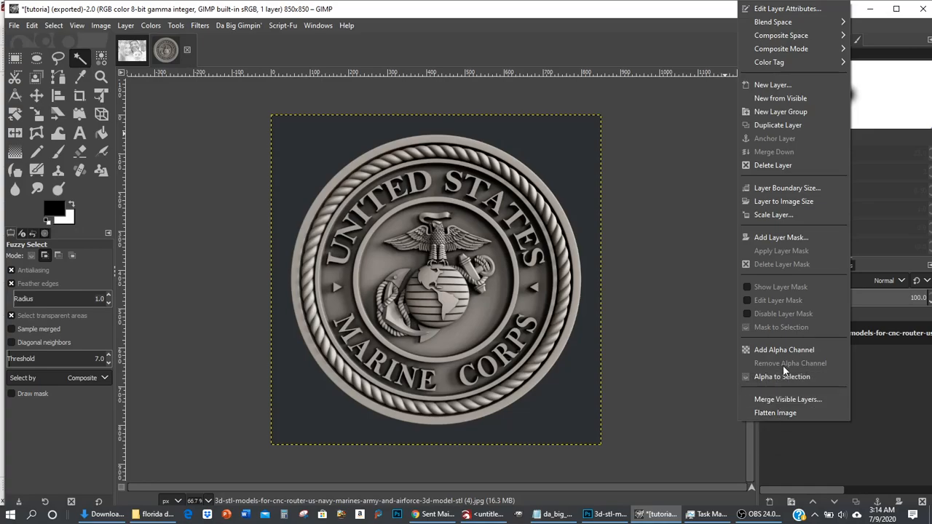
pyautogui.moveTo(783, 368)
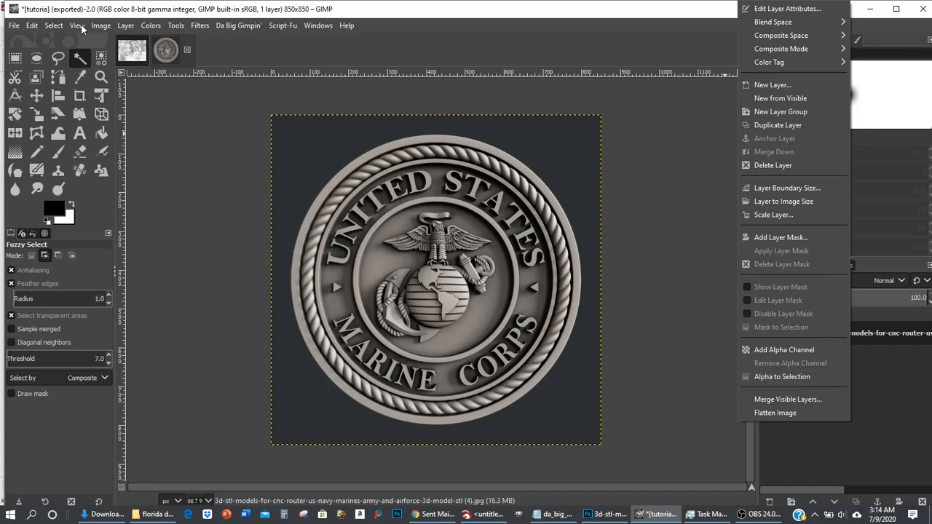
pyautogui.click(100, 24)
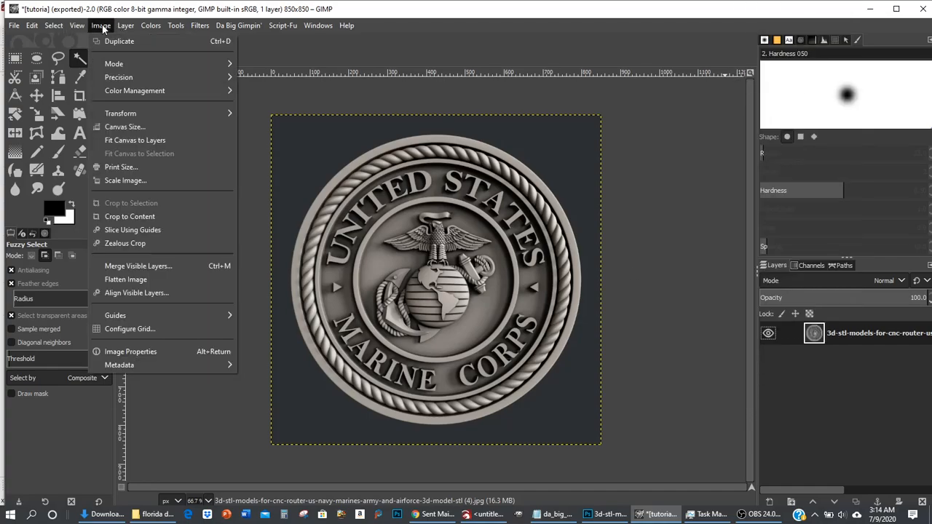
pyautogui.moveTo(114, 63)
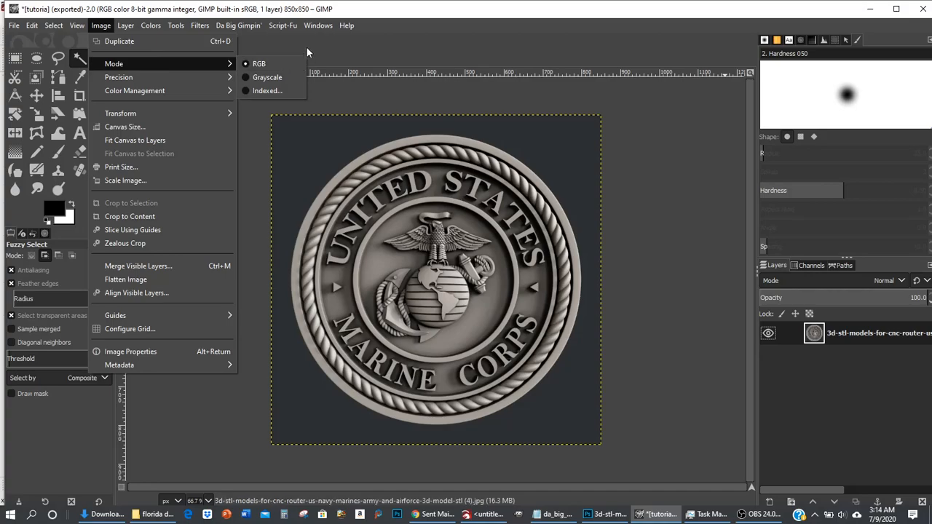
pyautogui.click(238, 25)
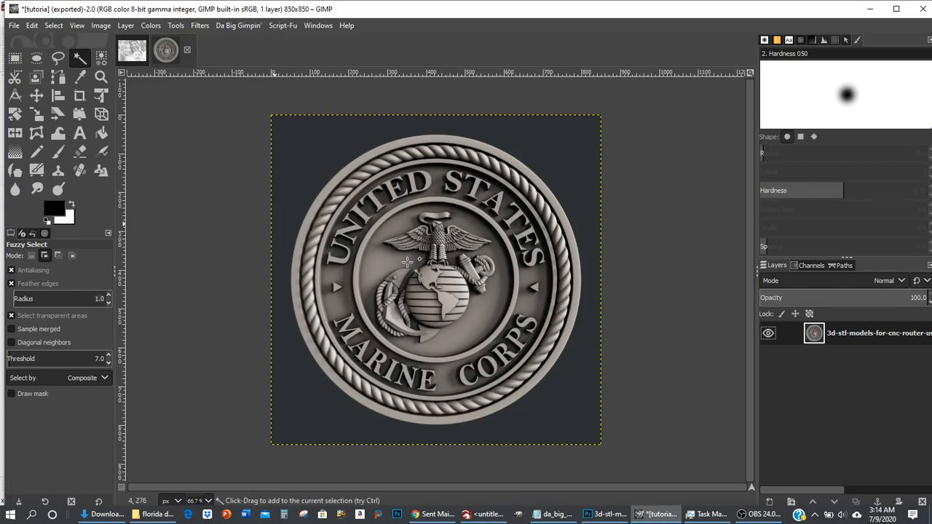
pyautogui.click(13, 24)
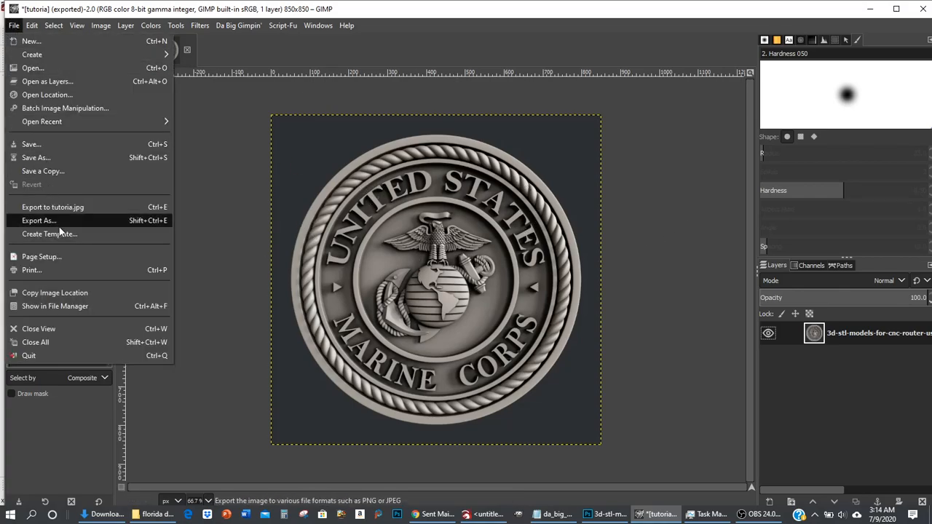
pyautogui.moveTo(38, 220)
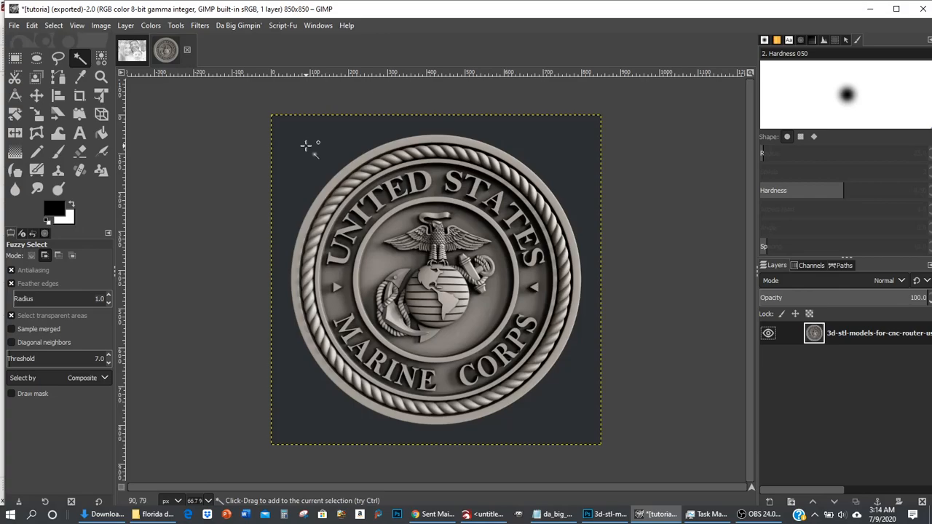
pyautogui.moveTo(310, 143)
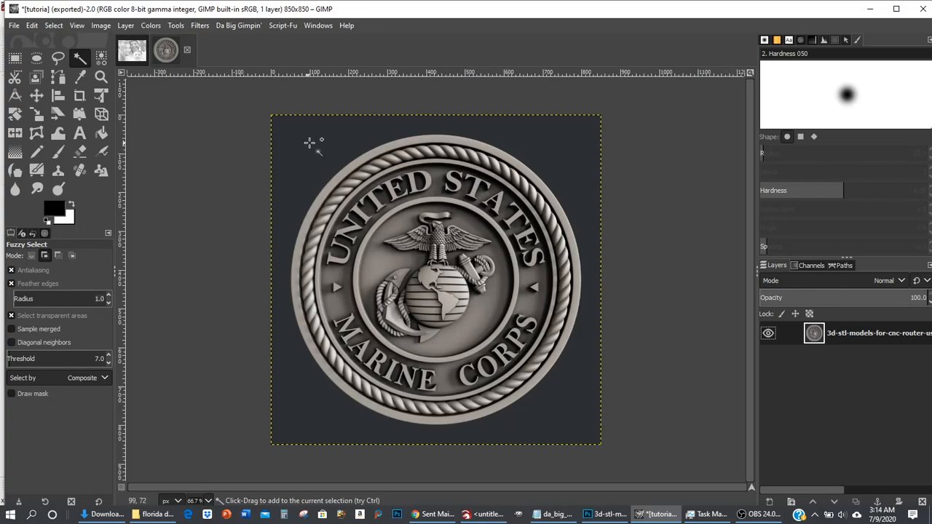
pyautogui.moveTo(314, 135)
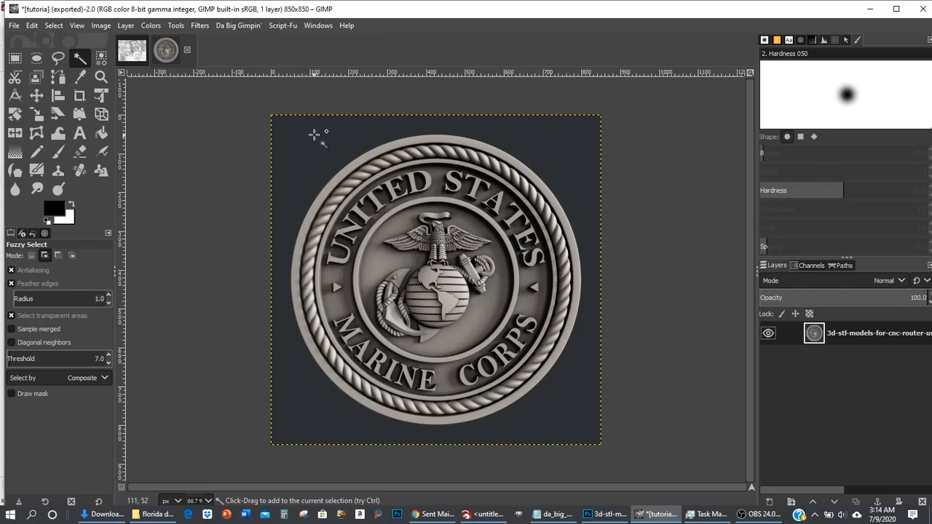
pyautogui.moveTo(300, 137)
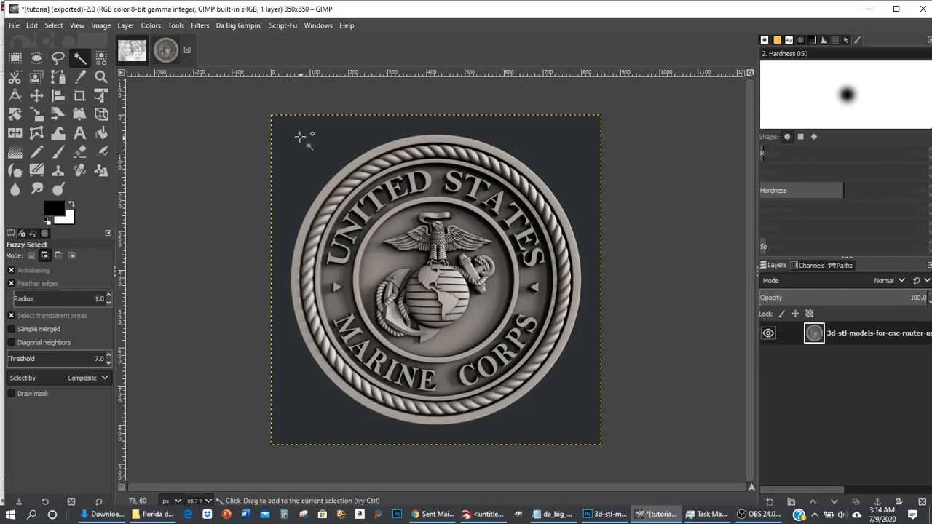
pyautogui.moveTo(303, 139)
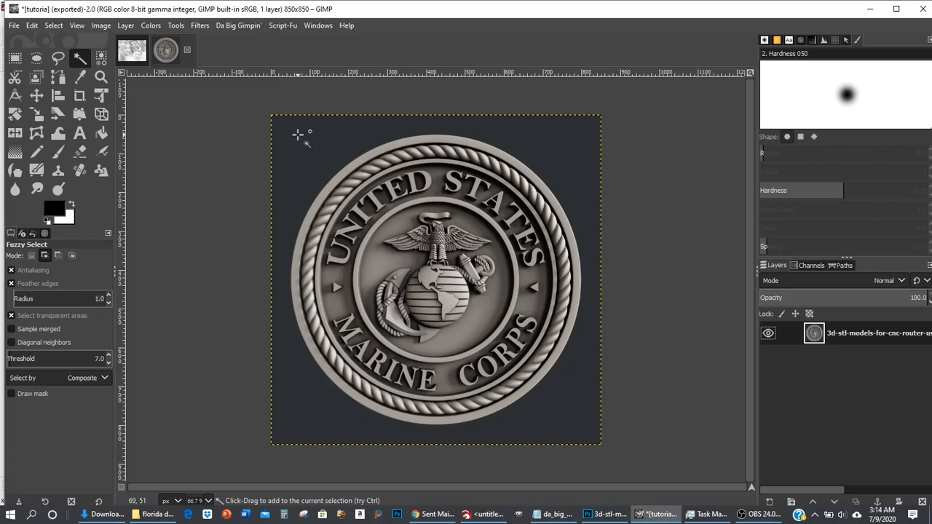
pyautogui.moveTo(299, 137)
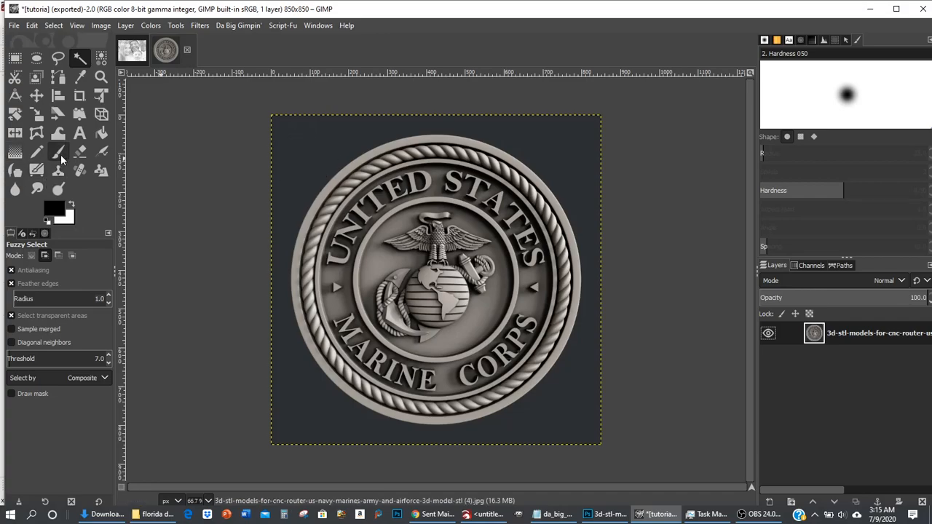
pyautogui.moveTo(65, 158)
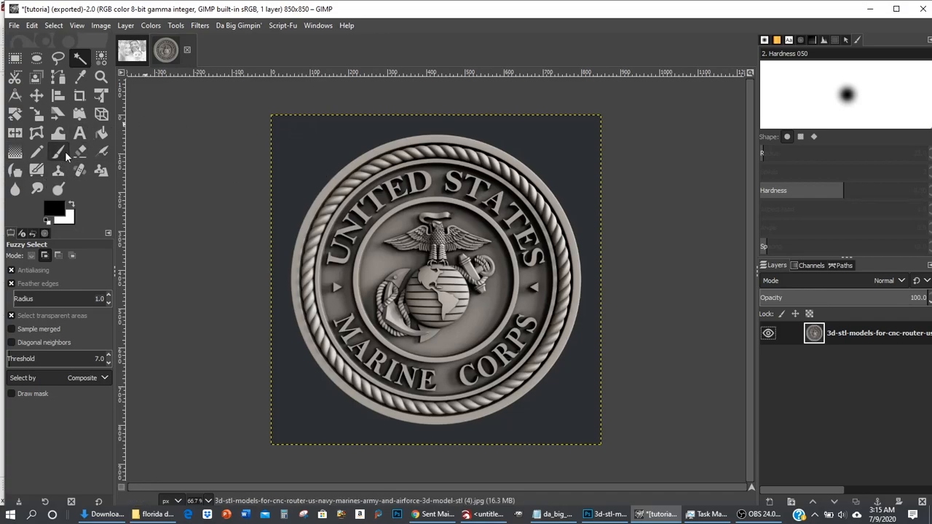
pyautogui.moveTo(59, 151)
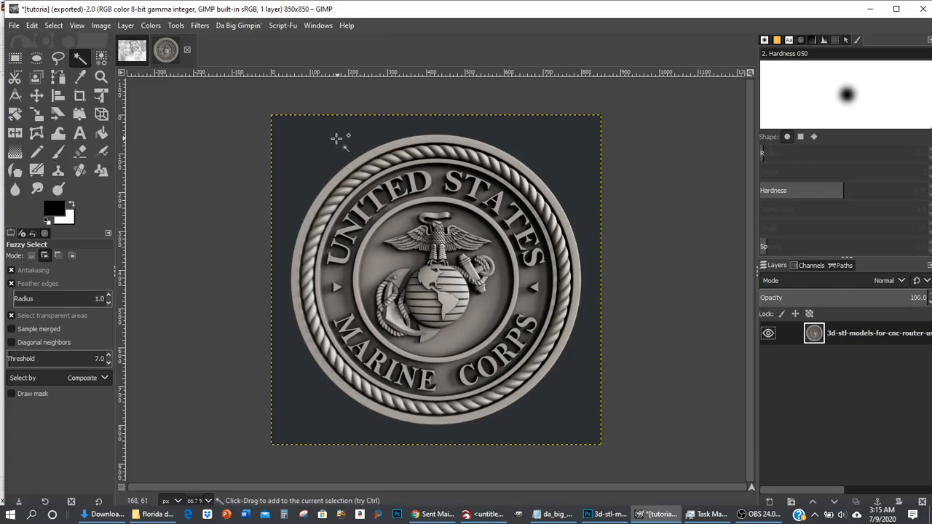
pyautogui.moveTo(324, 135)
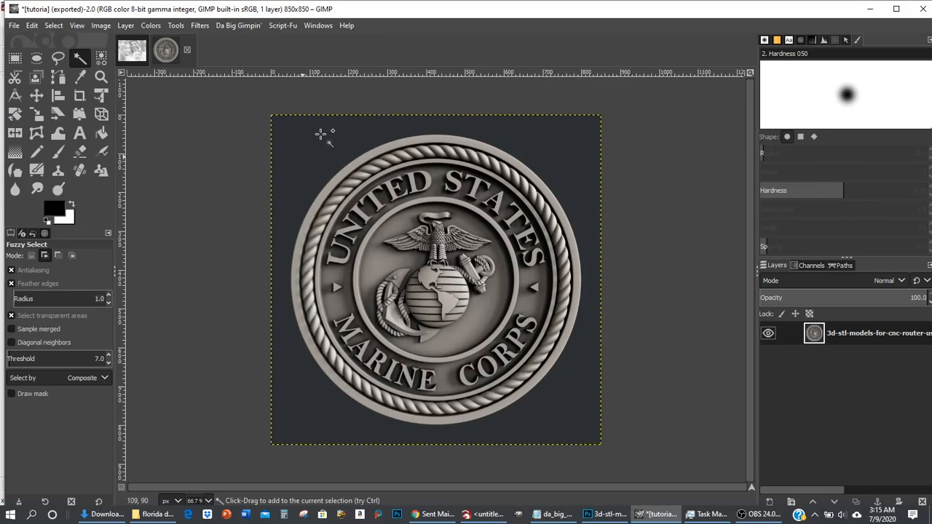
pyautogui.moveTo(576, 382)
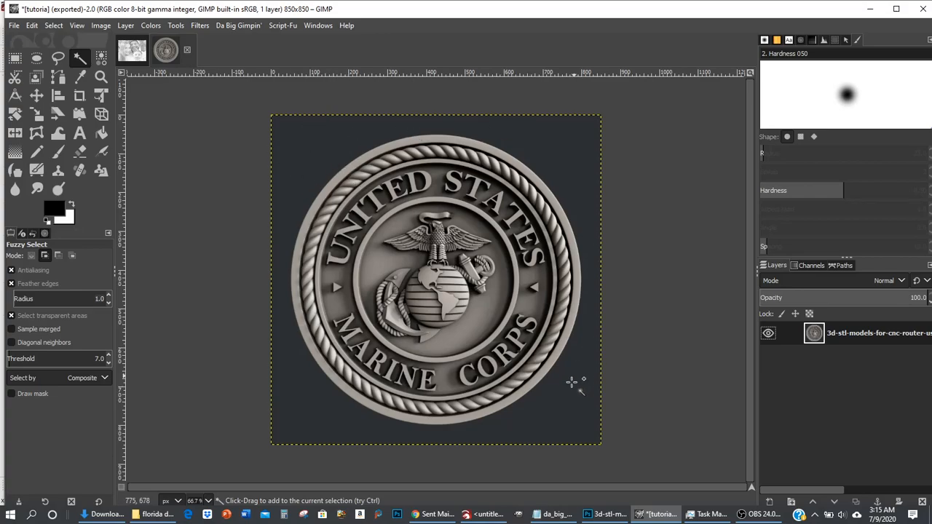
pyautogui.moveTo(321, 146)
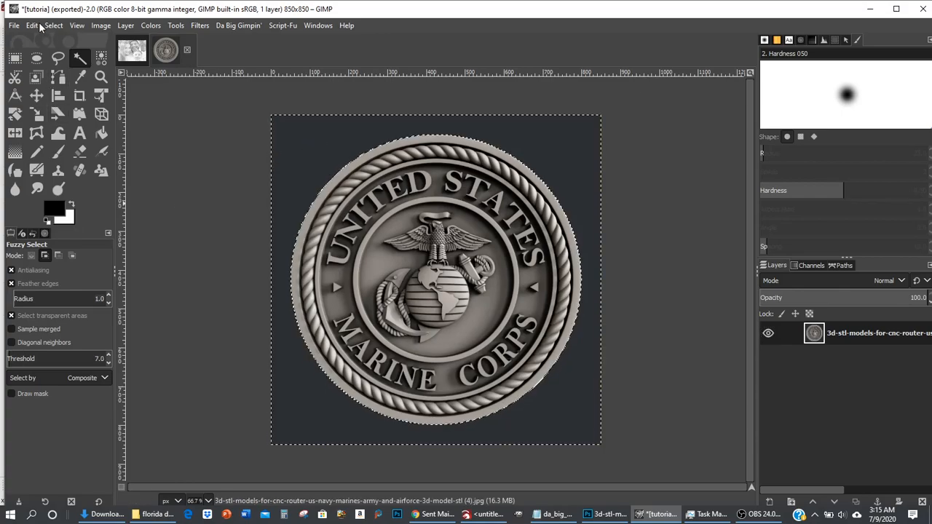
pyautogui.moveTo(208, 211)
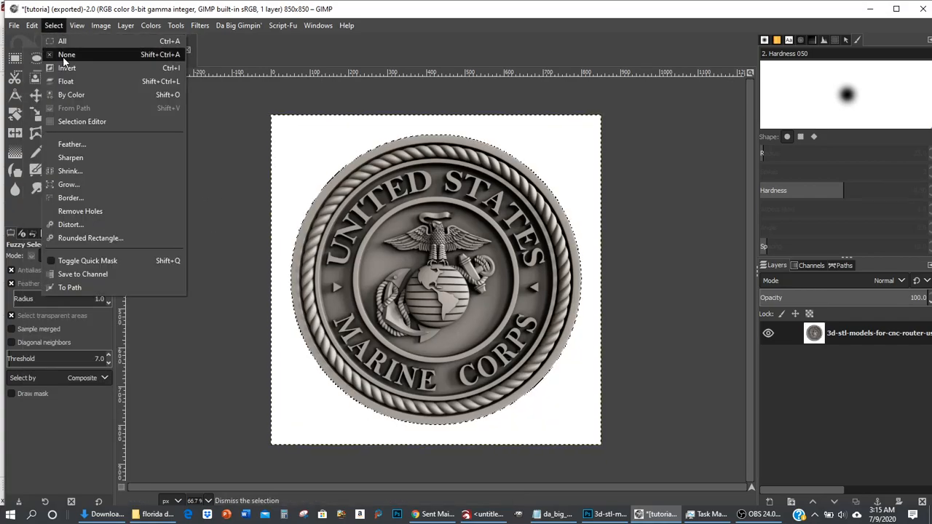
# Deselect everything, leaving the seal on its plain white background.
pyautogui.click(66, 55)
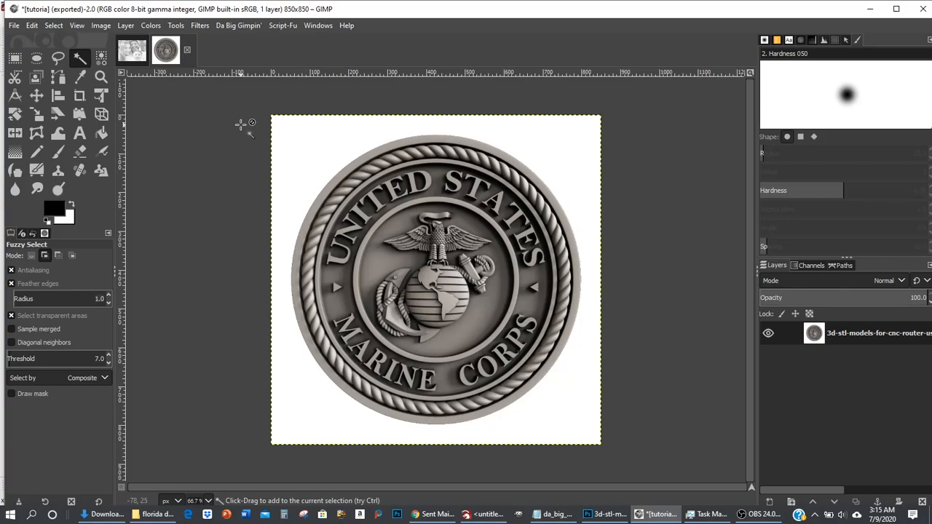
pyautogui.moveTo(252, 138)
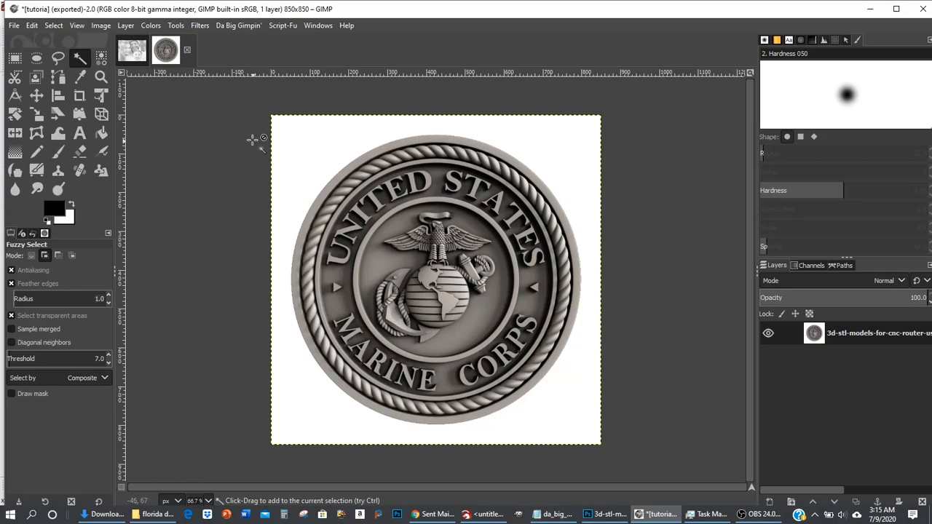
pyautogui.moveTo(193, 120)
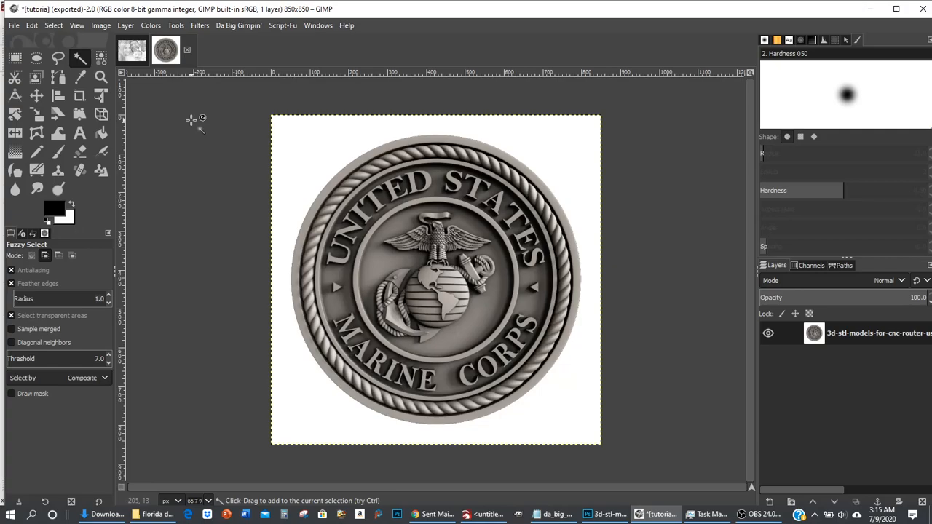
pyautogui.moveTo(350, 135)
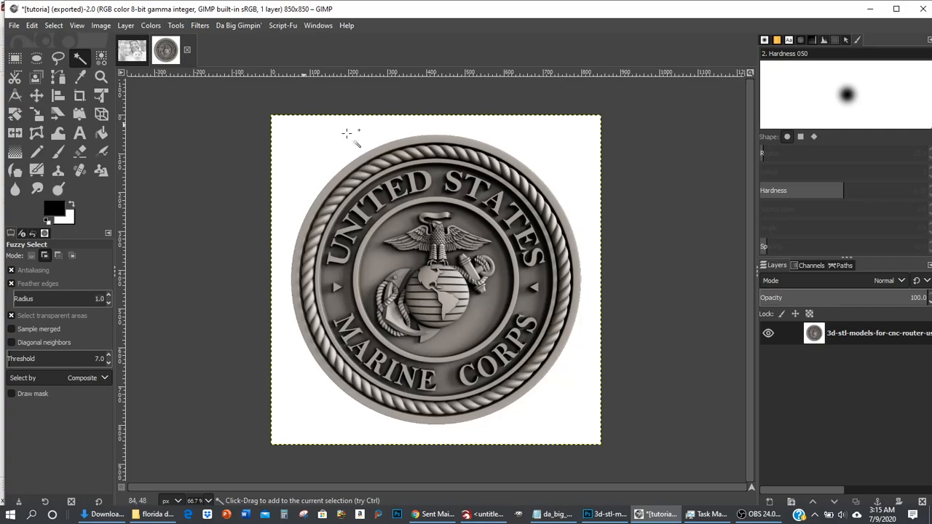
pyautogui.moveTo(266, 151)
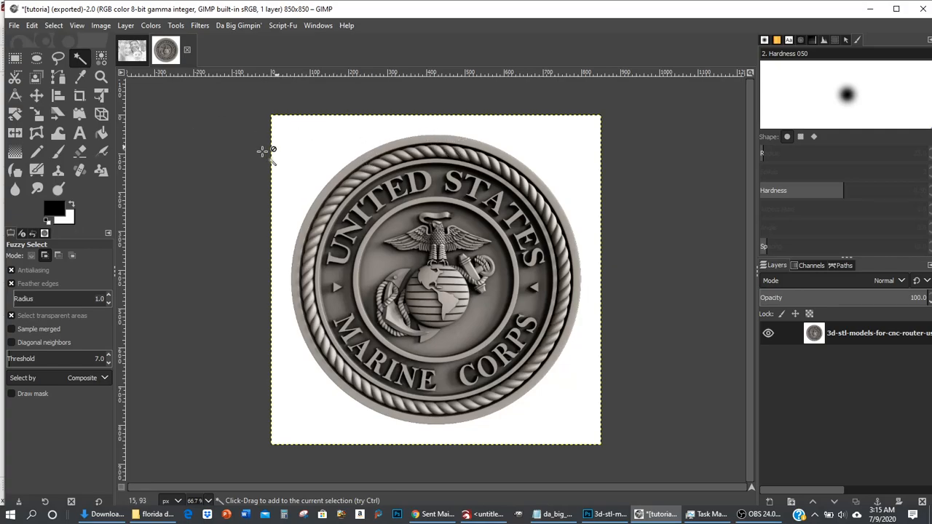
pyautogui.moveTo(321, 164)
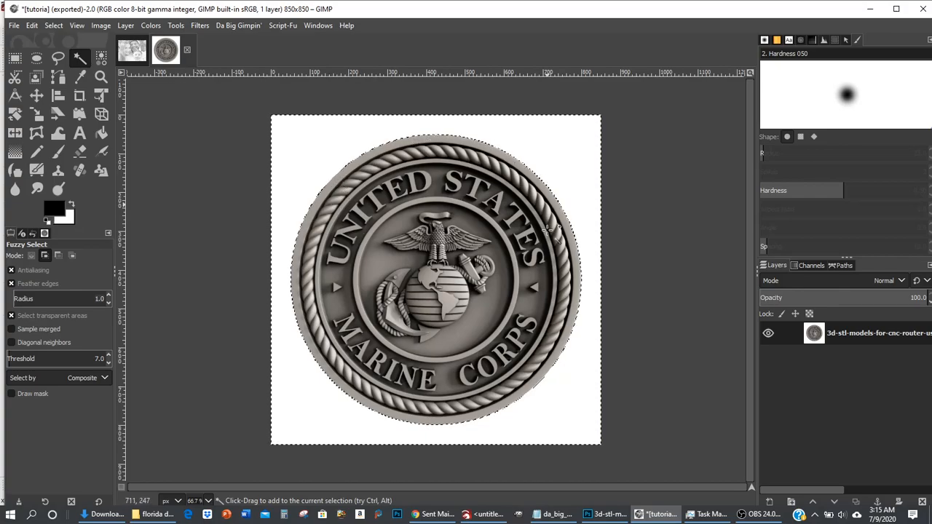
pyautogui.moveTo(282, 137)
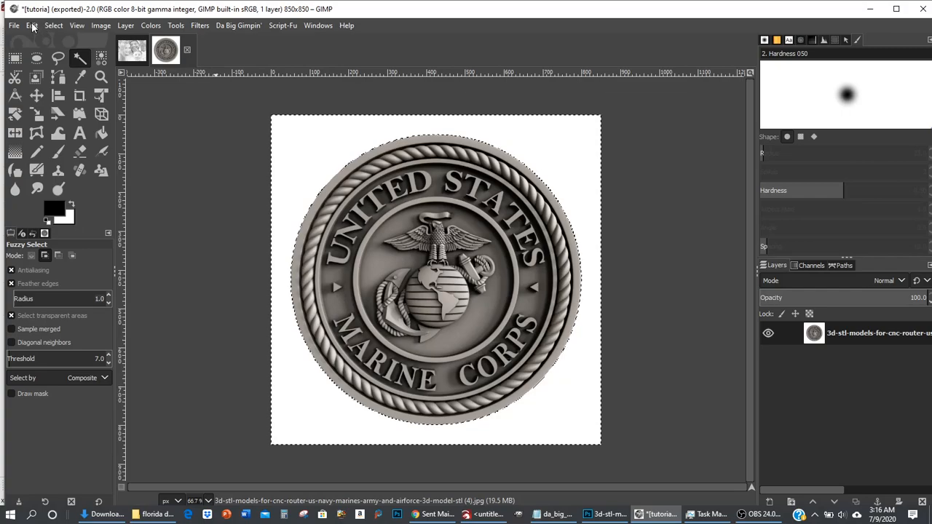
# Copy the selected round seal to the clipboard with Edit > Copy.
pyautogui.click(32, 24)
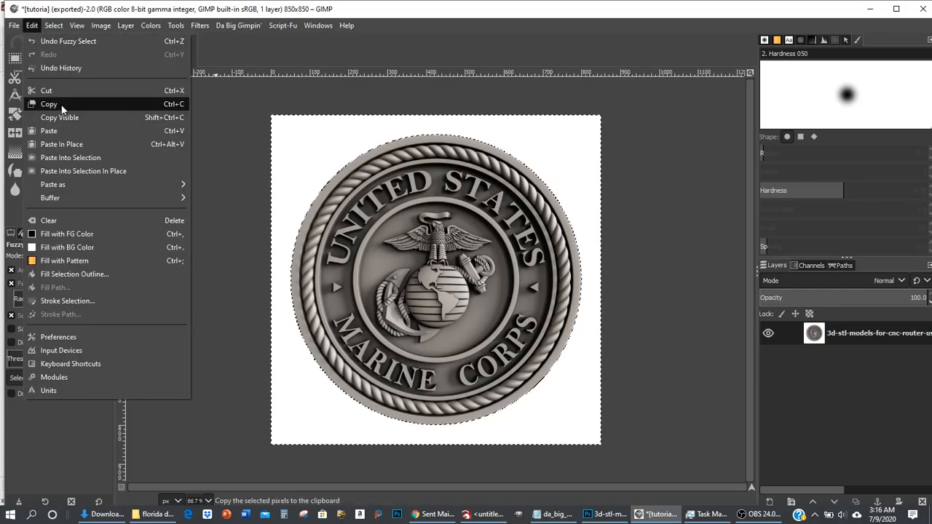
pyautogui.click(49, 104)
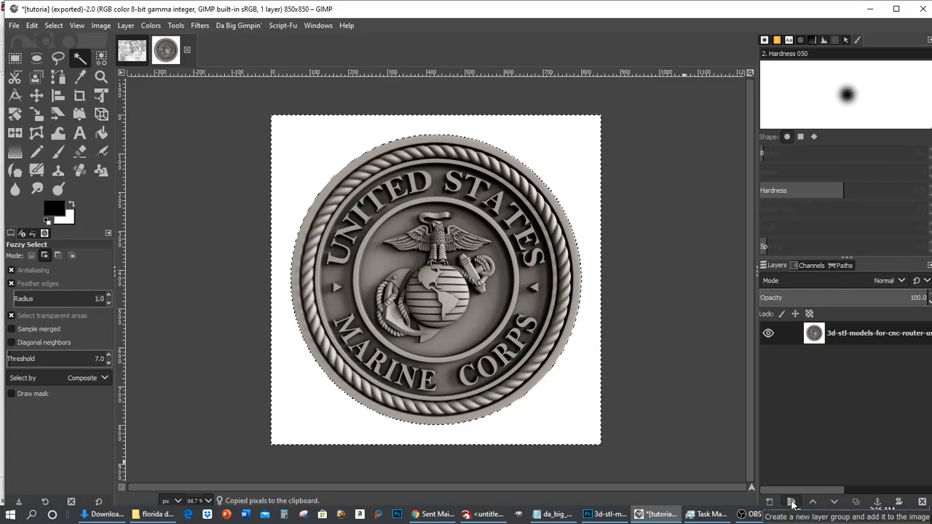
# Add a layer group, paste the seal as a new layer, and re-show the original layer.
pyautogui.click(791, 502)
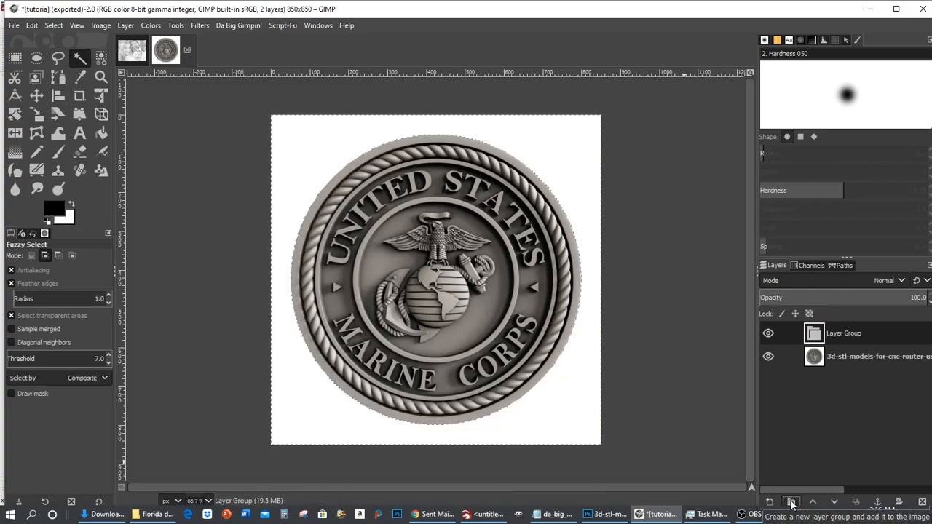
pyautogui.press('ctrl+v')
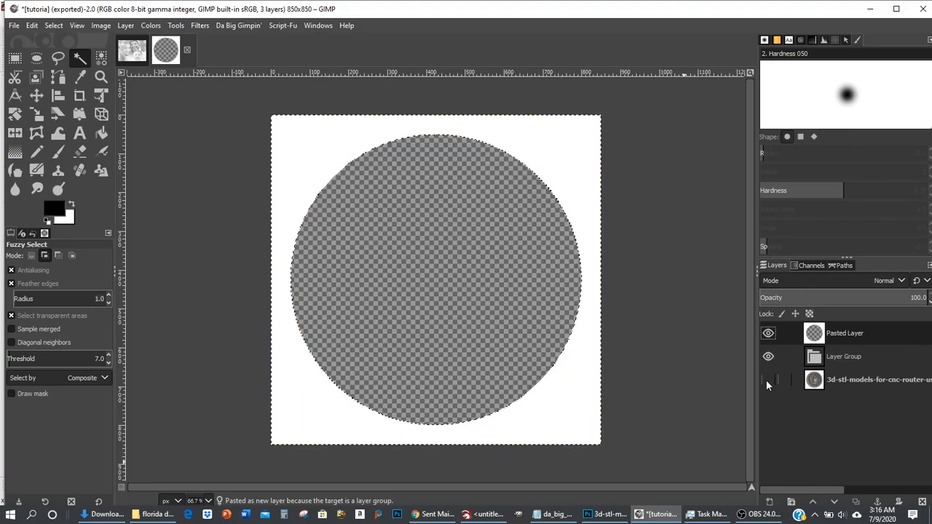
pyautogui.click(769, 379)
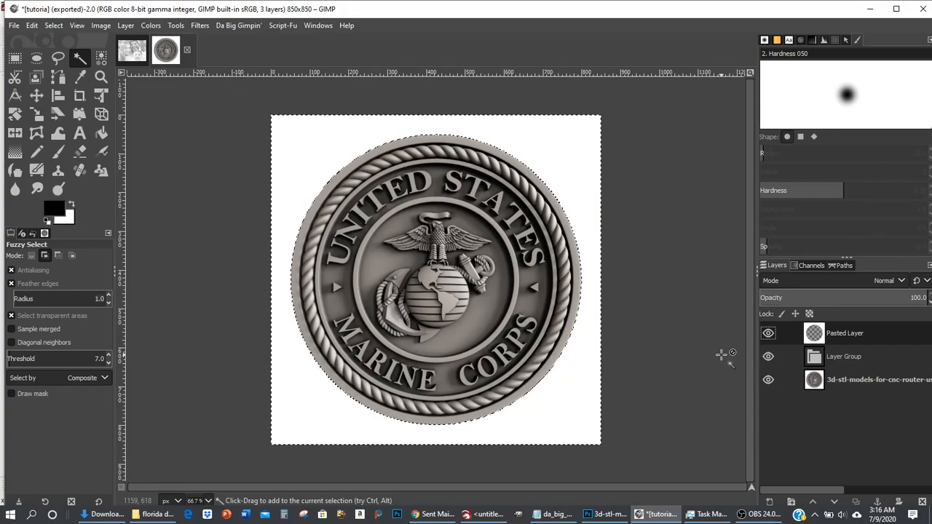
pyautogui.click(238, 26)
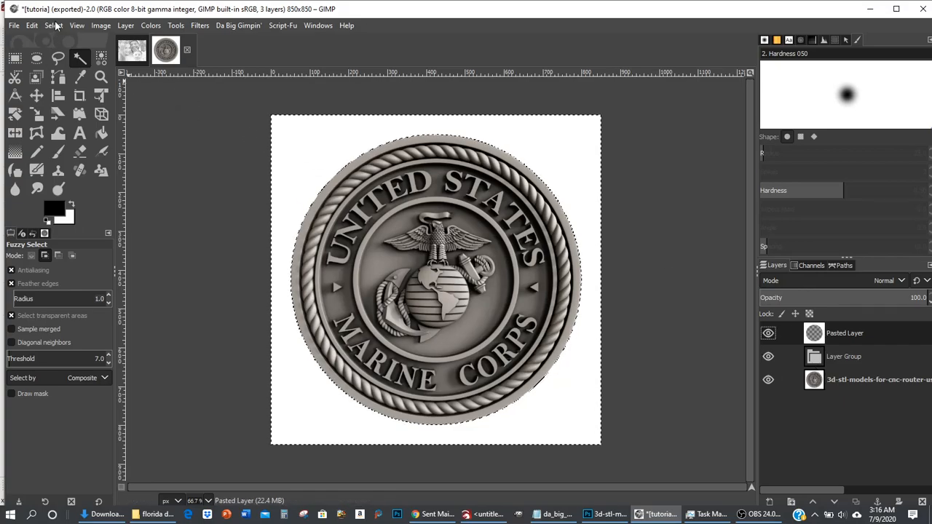
# Clear the seal's selection, leaving the original emblem layer active.
pyautogui.click(53, 24)
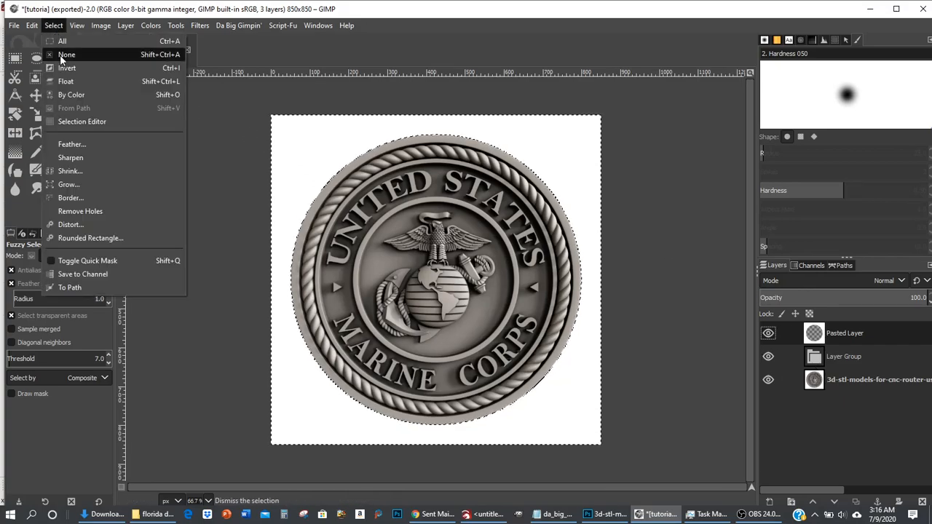
pyautogui.click(67, 55)
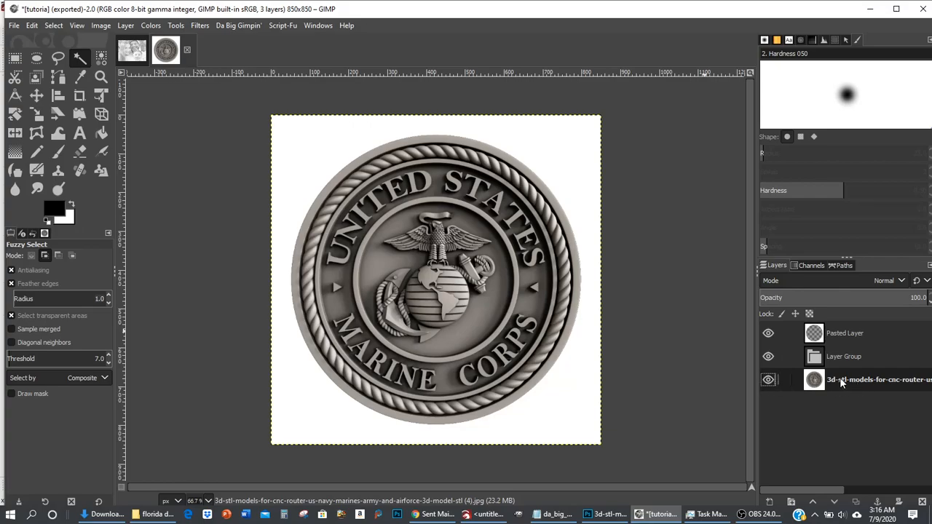
# Launch Da Big Gimpin' Plug-in v3 to bring up its engraving settings dialog.
pyautogui.click(238, 25)
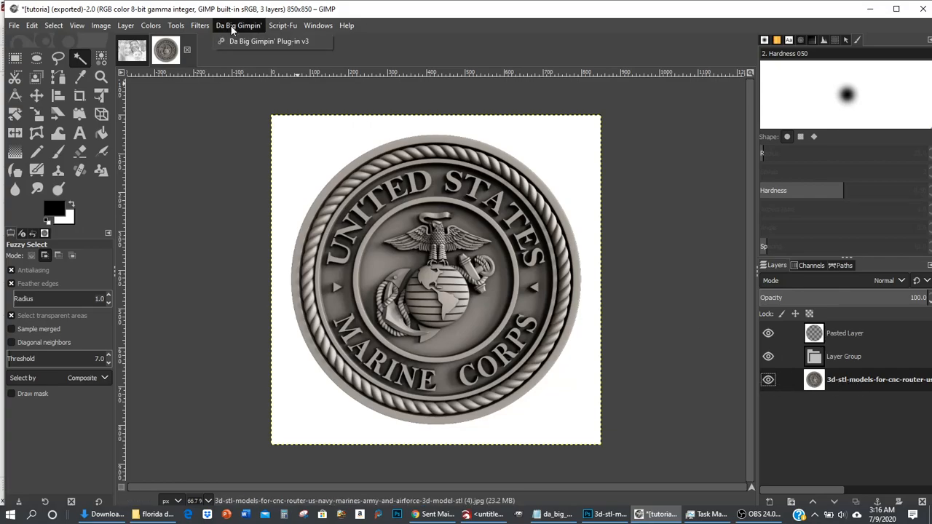
pyautogui.moveTo(270, 41)
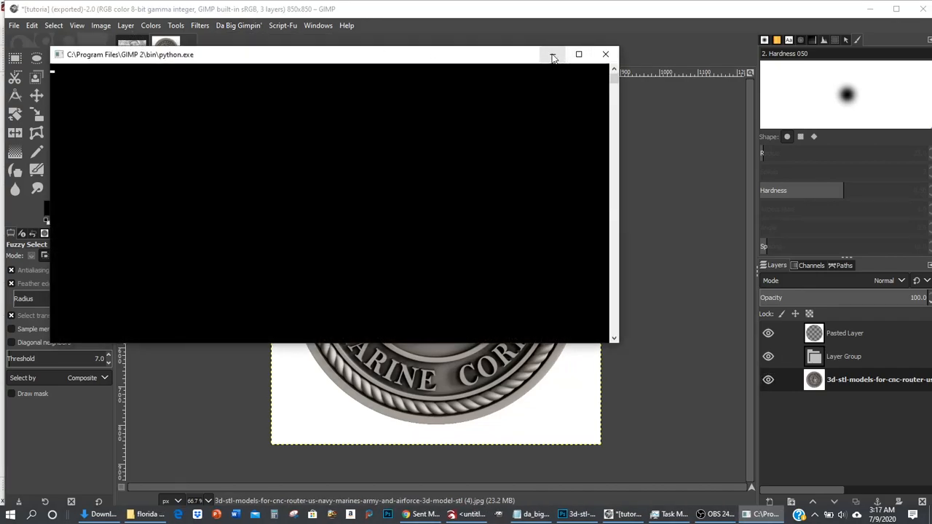
pyautogui.moveTo(553, 54)
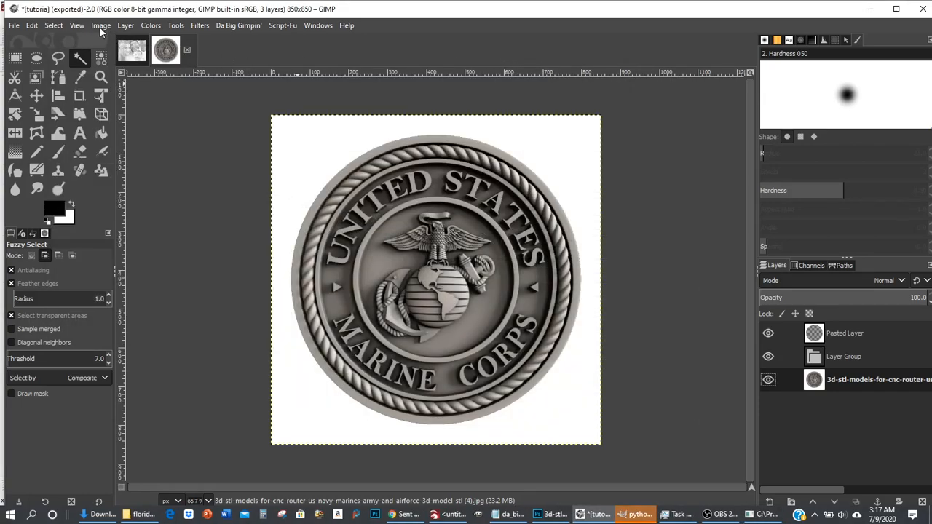
pyautogui.click(101, 24)
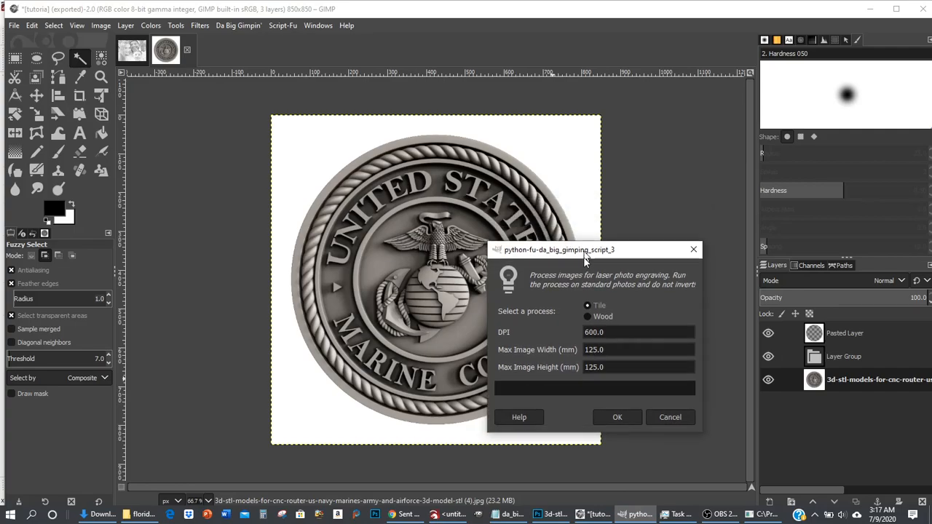
# Move the plug-in dialog aside and choose Tile at 600 DPI with 125 mm limits.
pyautogui.moveTo(561, 249); pyautogui.dragTo(563, 373)
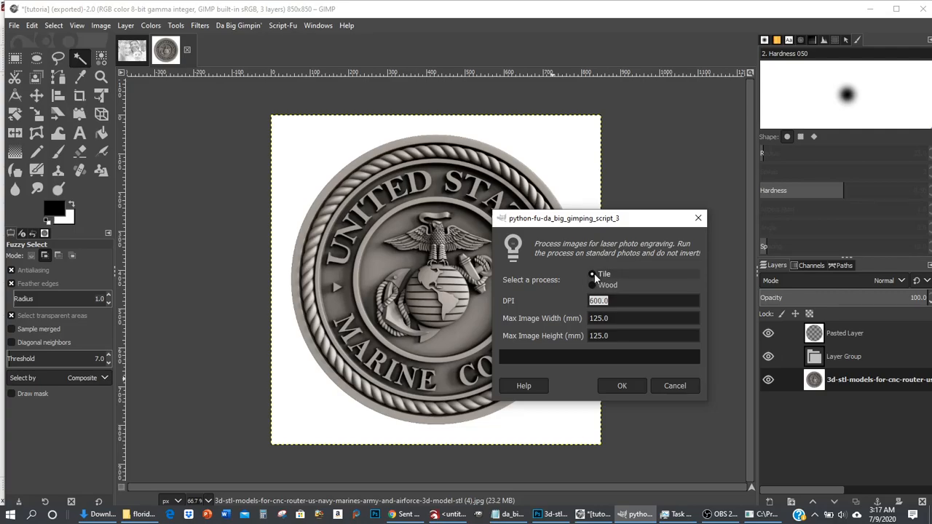
pyautogui.click(592, 274)
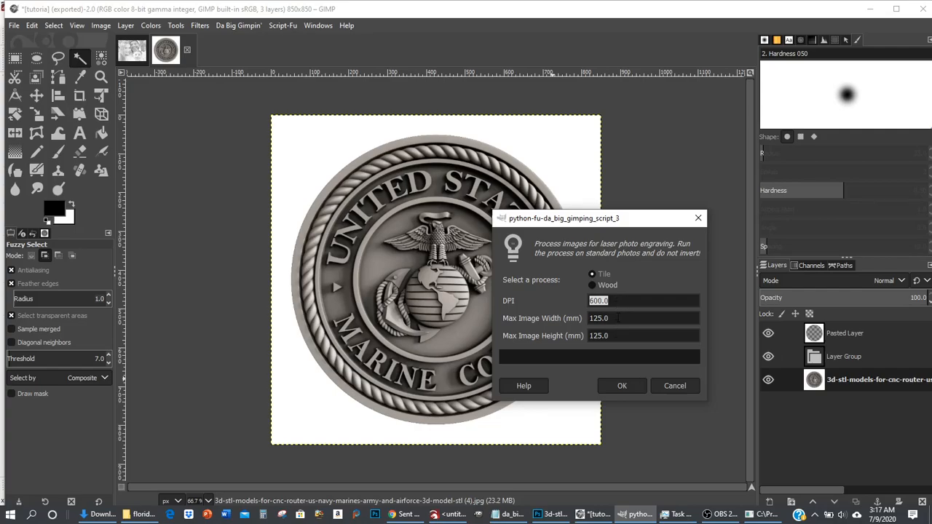
pyautogui.moveTo(607, 284)
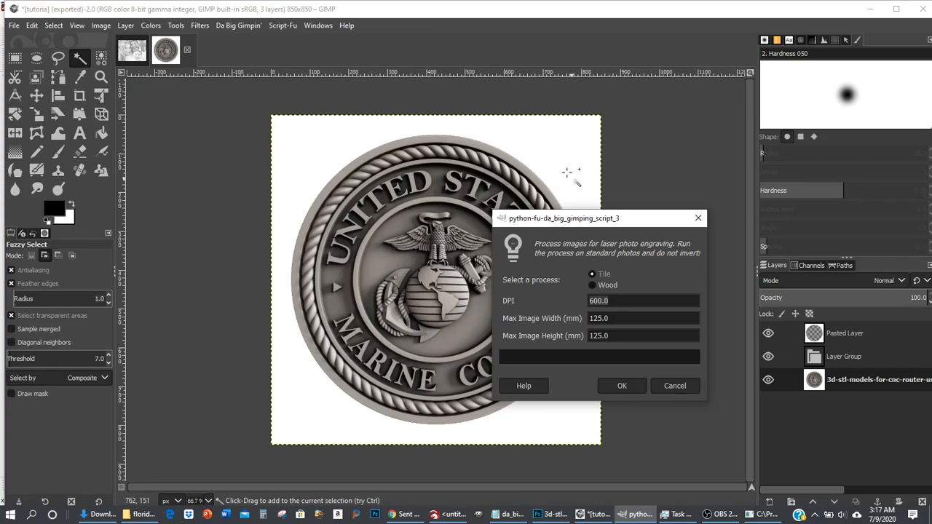
pyautogui.moveTo(579, 168)
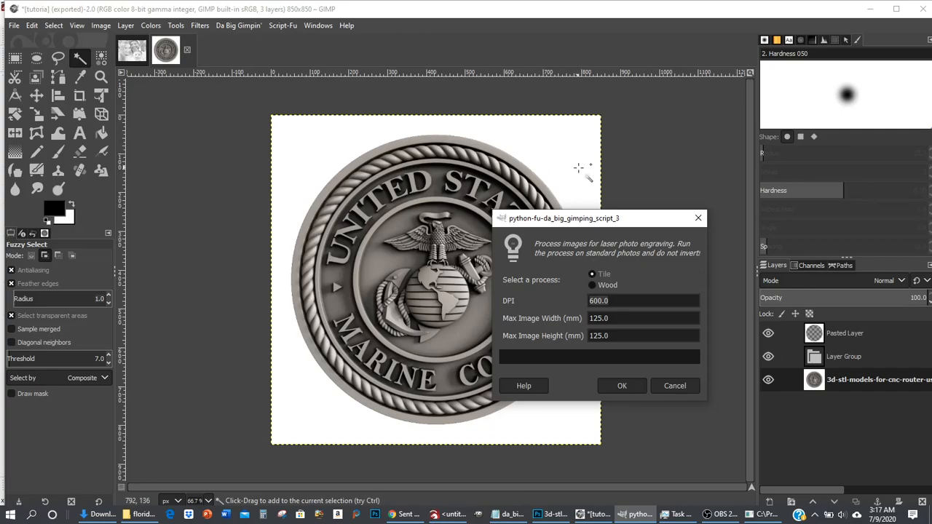
pyautogui.moveTo(536, 121)
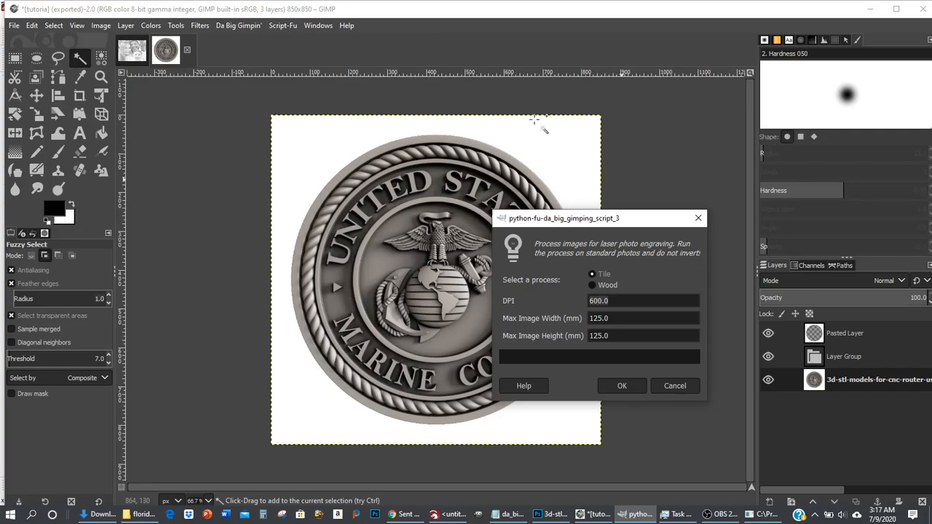
pyautogui.moveTo(565, 171)
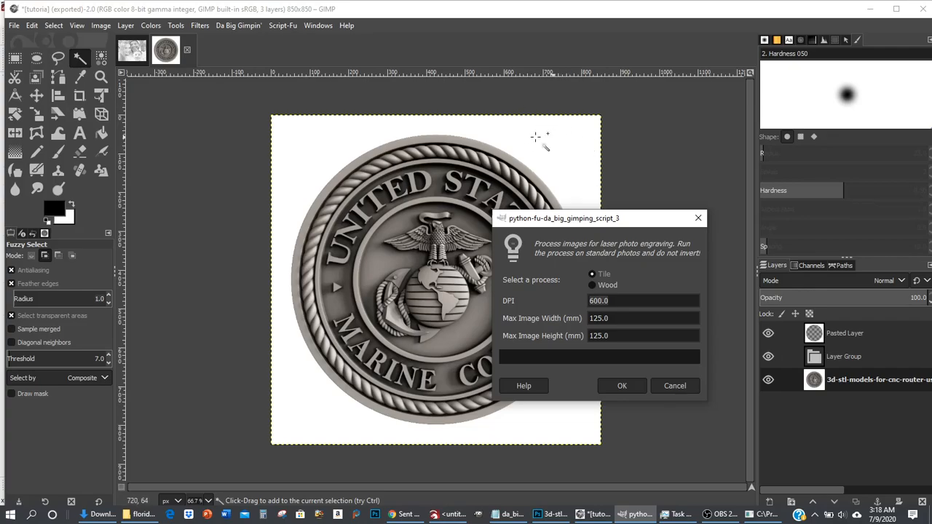
pyautogui.moveTo(530, 142)
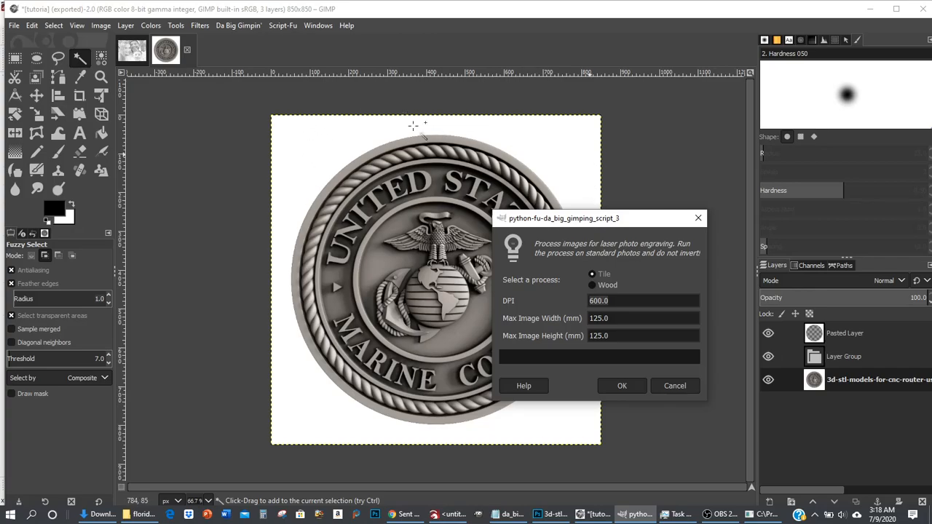
pyautogui.moveTo(552, 170)
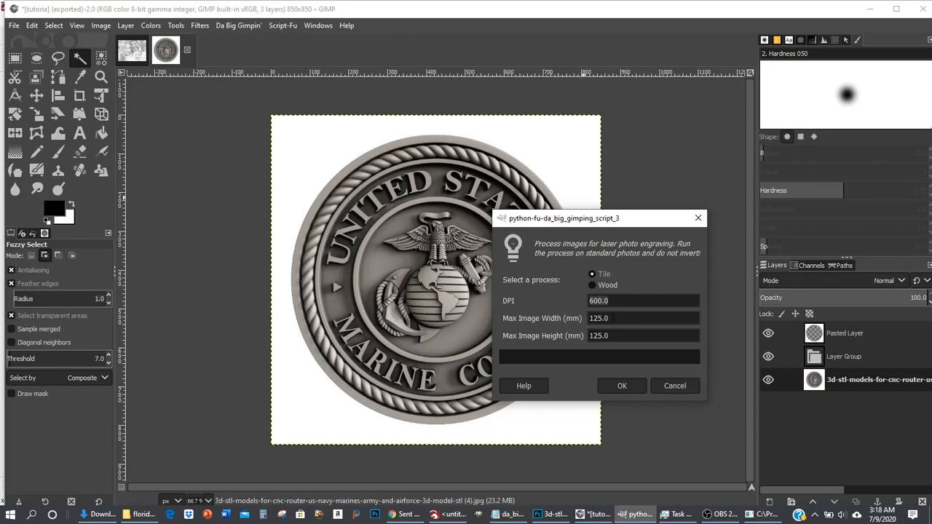
pyautogui.click(599, 300)
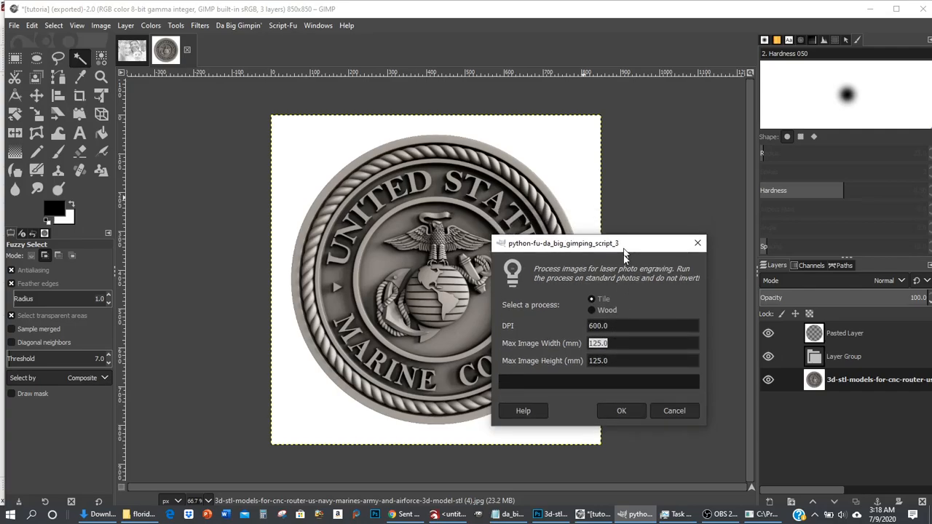
# Run the Tile process, producing a 2952×2952 grayscale halftone of the emblem.
pyautogui.moveTo(623, 243); pyautogui.dragTo(590, 375)
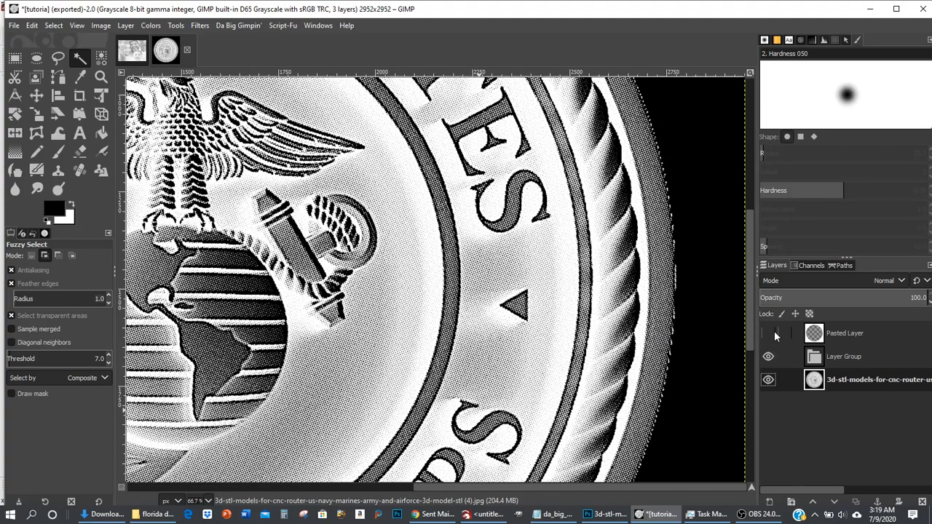
# Show the Pasted Layer and flatten the image into a single layer.
pyautogui.click(768, 334)
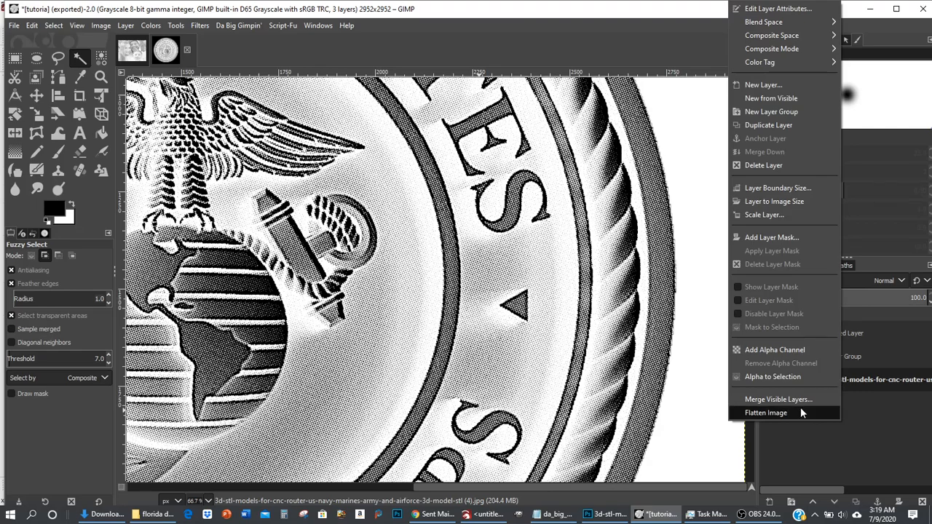
pyautogui.click(765, 413)
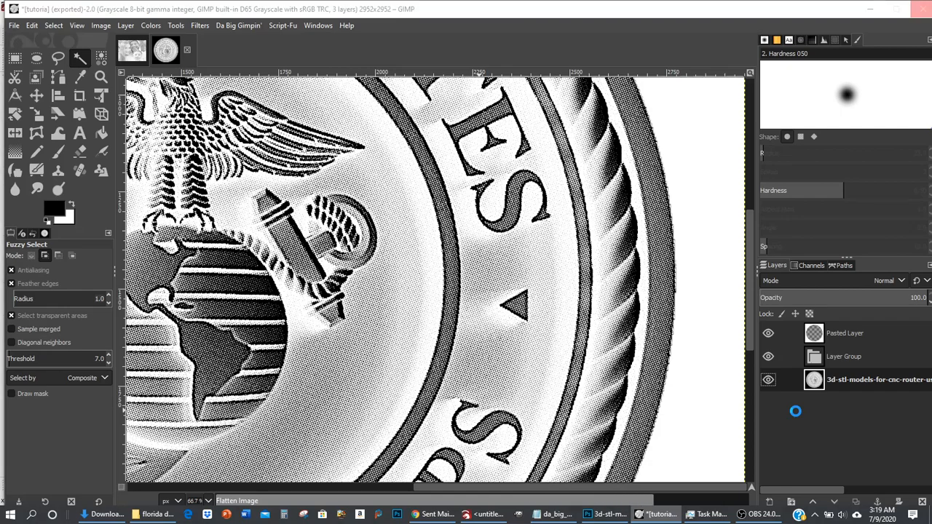
pyautogui.click(100, 25)
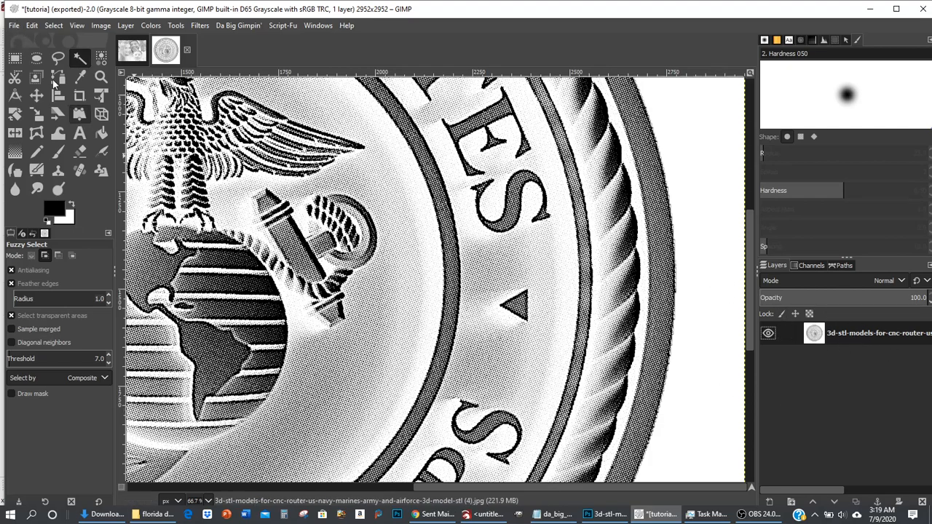
# Export the image as tutoriaL2.jpg in Downloads at JPEG quality 100.
pyautogui.click(13, 24)
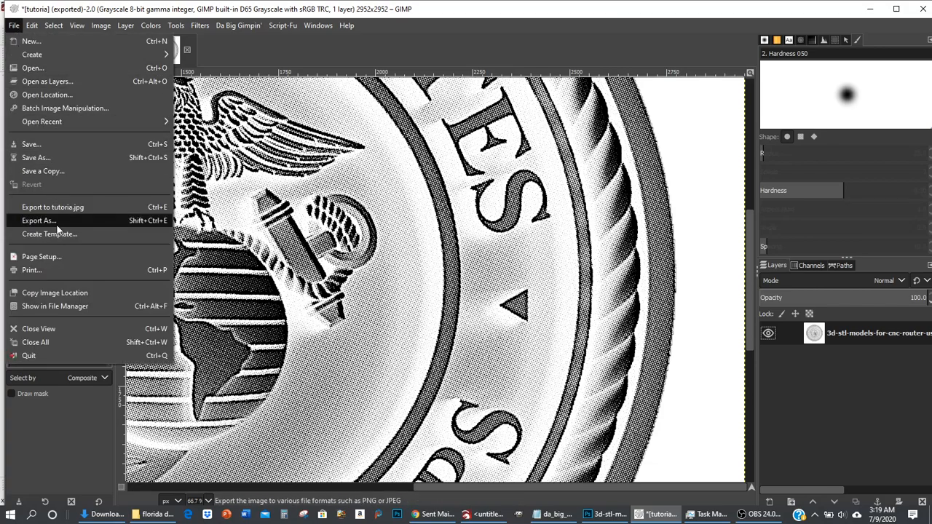
pyautogui.moveTo(38, 221)
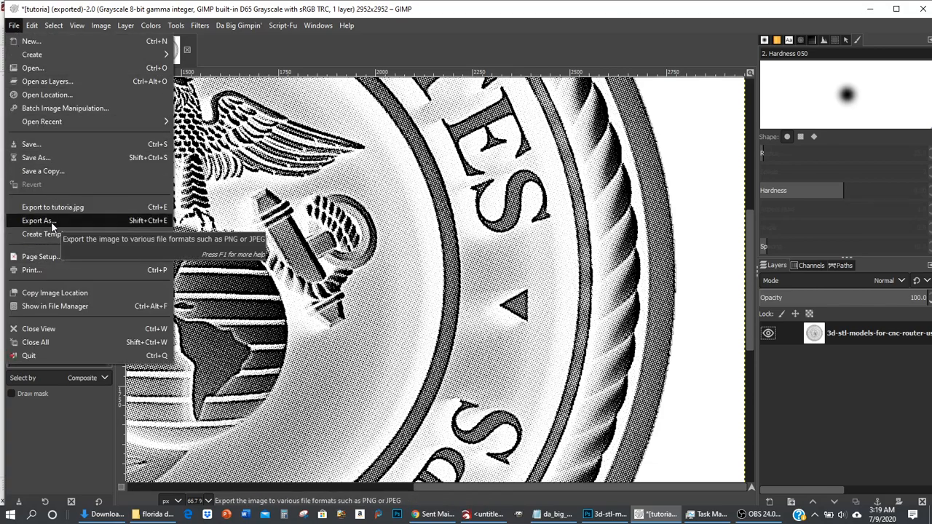
pyautogui.click(38, 220)
pyautogui.write('tutorial2.jpg')
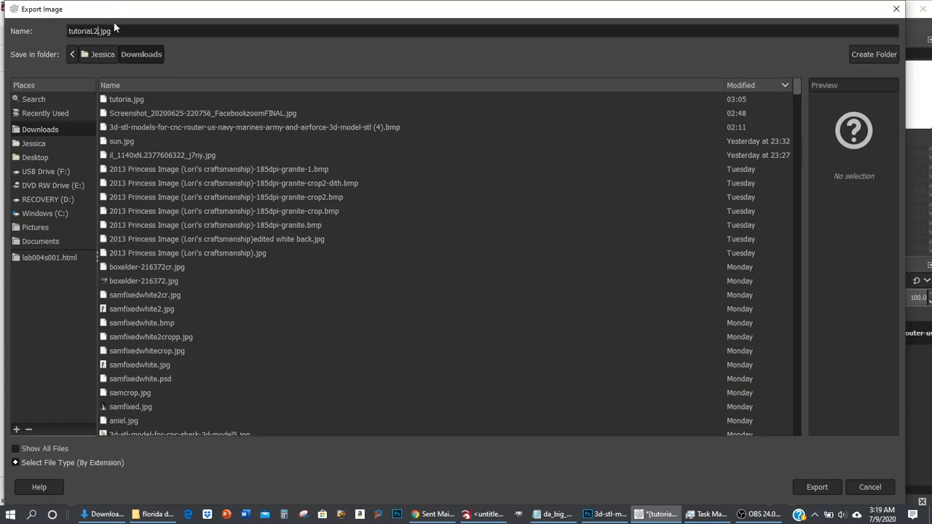
pyautogui.moveTo(162, 29)
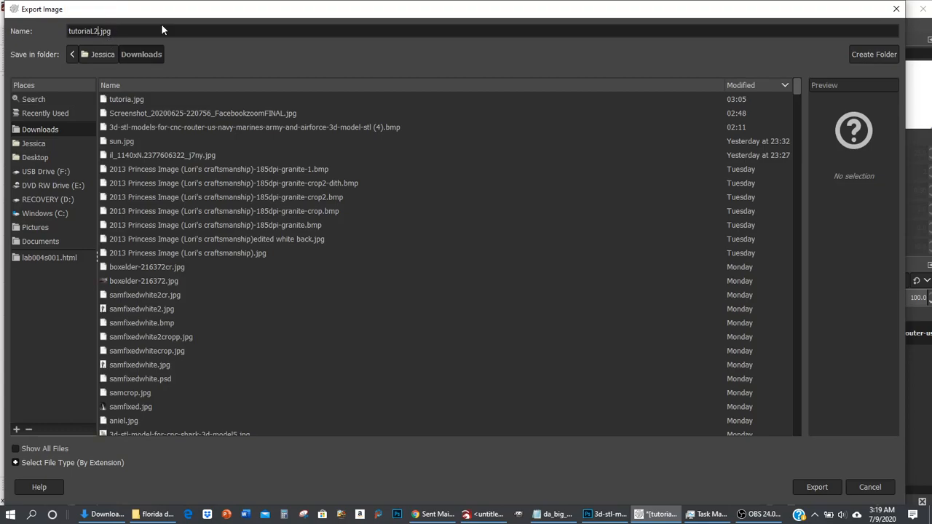
pyautogui.moveTo(780, 460)
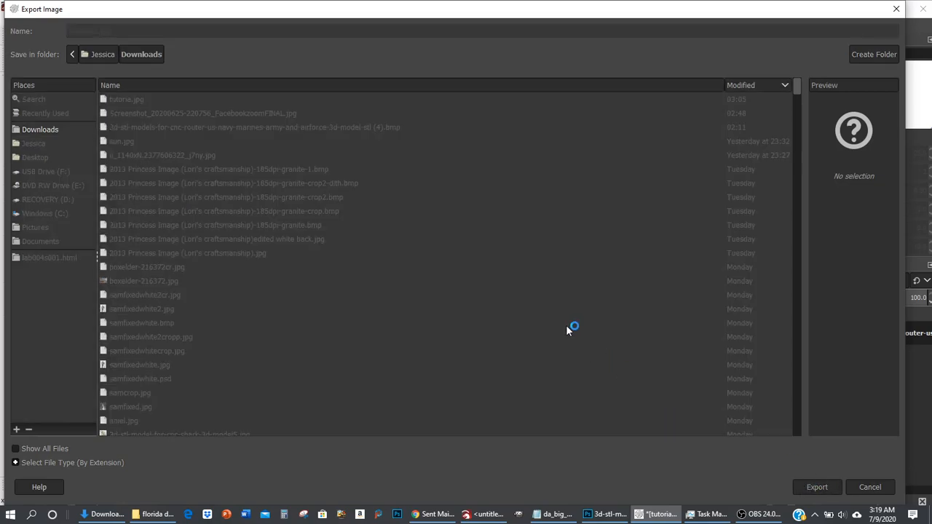
pyautogui.moveTo(514, 266)
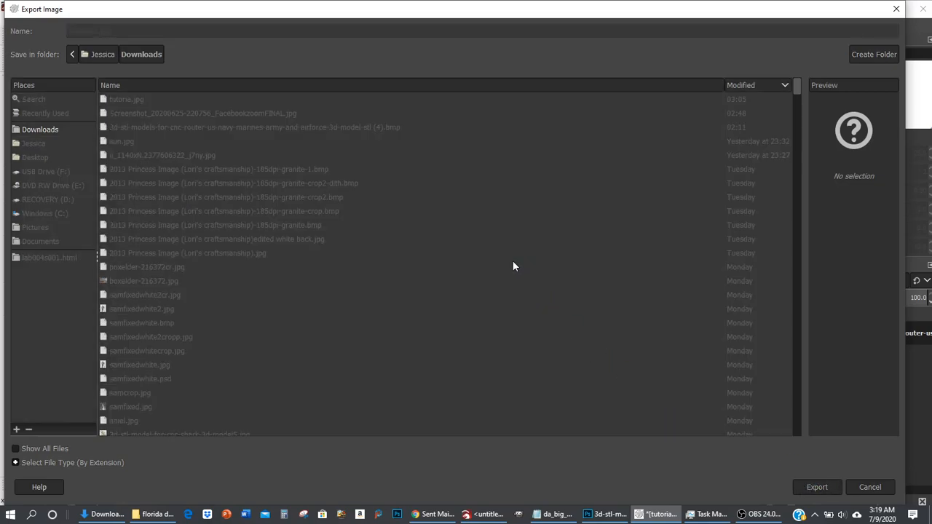
pyautogui.click(817, 487)
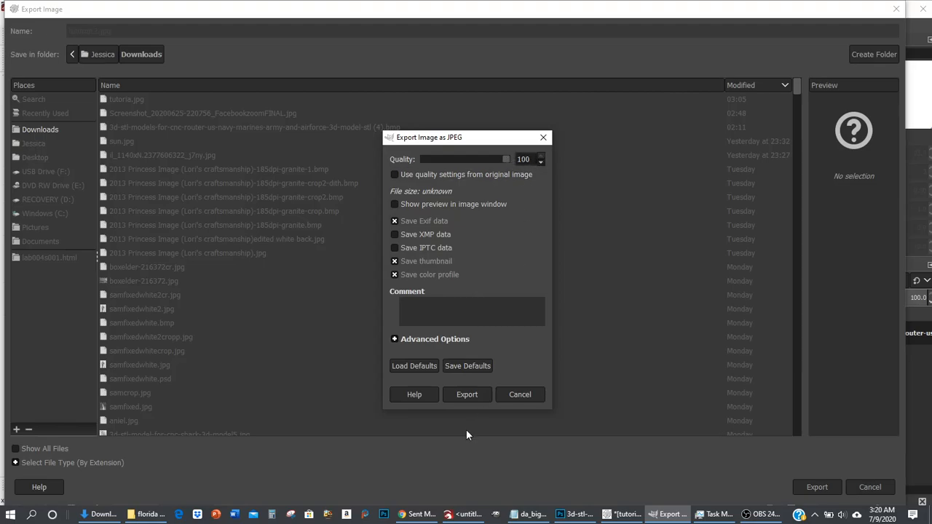
pyautogui.click(467, 394)
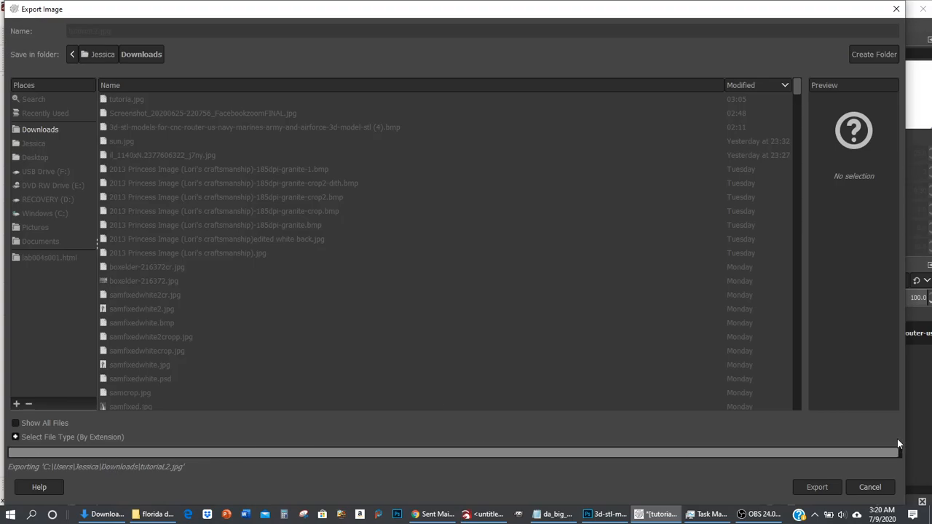
pyautogui.moveTo(325, 319)
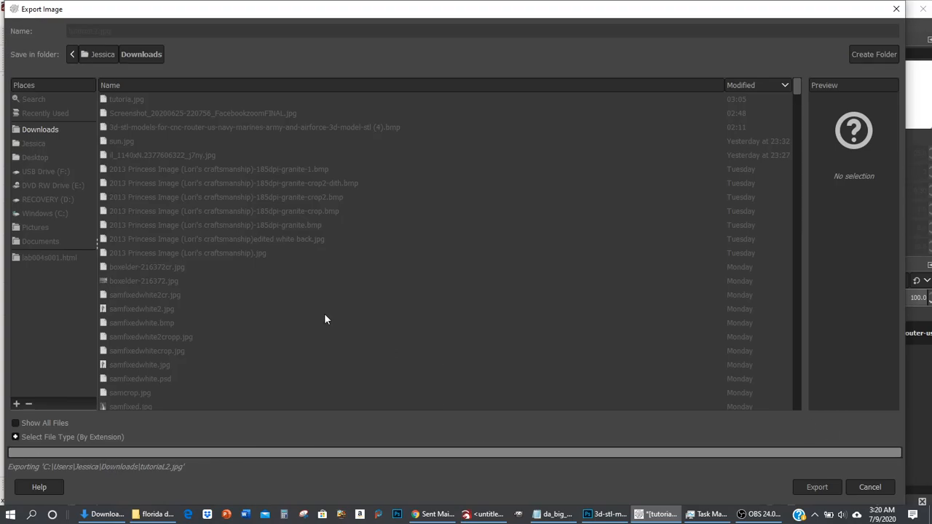
pyautogui.click(816, 487)
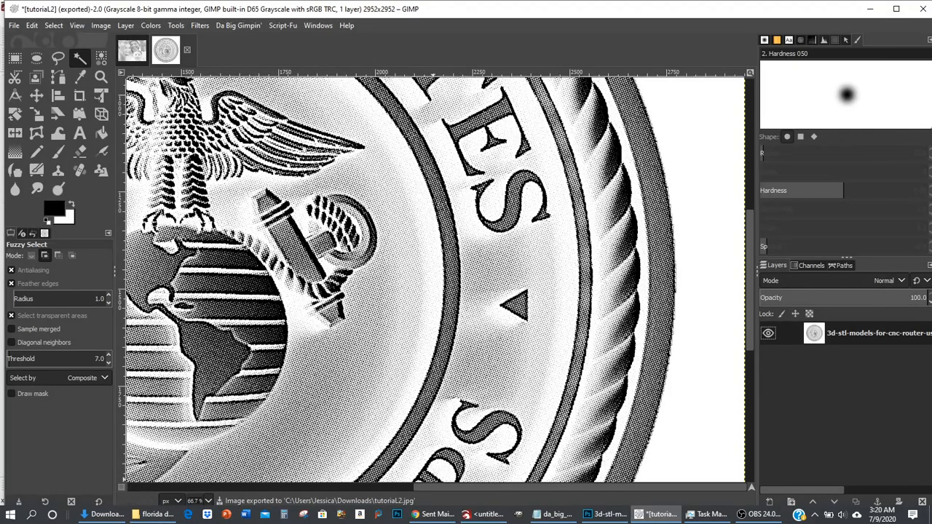
# Import tutorial2.jpg from Downloads onto the LightBurn canvas, then select and deselect it.
pyautogui.click(484, 515)
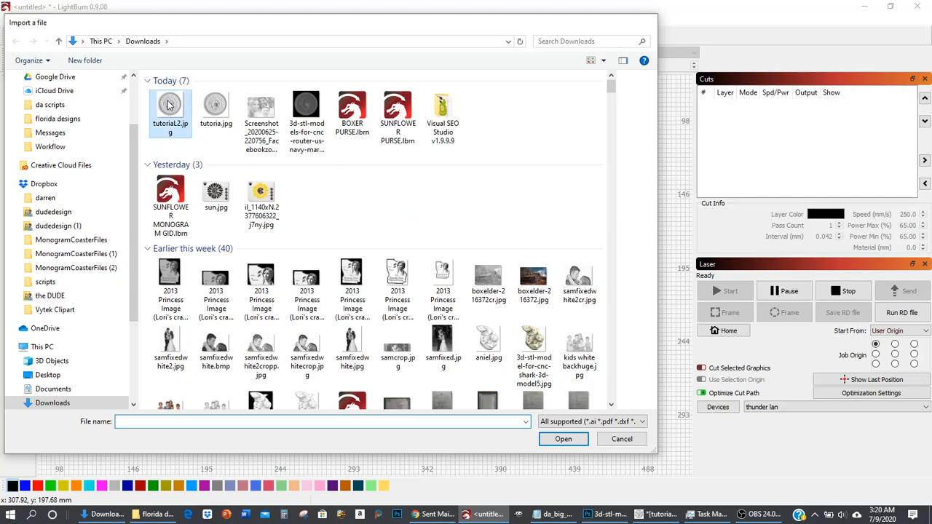
pyautogui.click(563, 438)
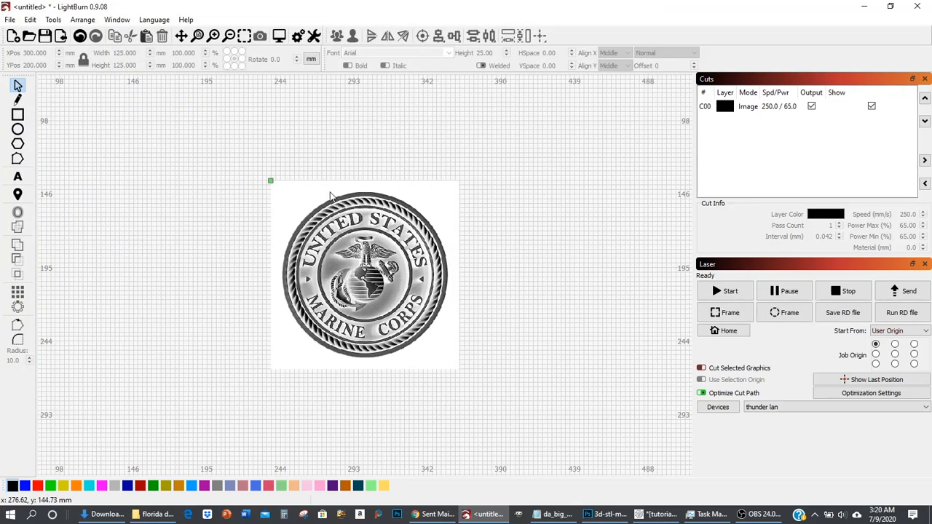
pyautogui.click(364, 277)
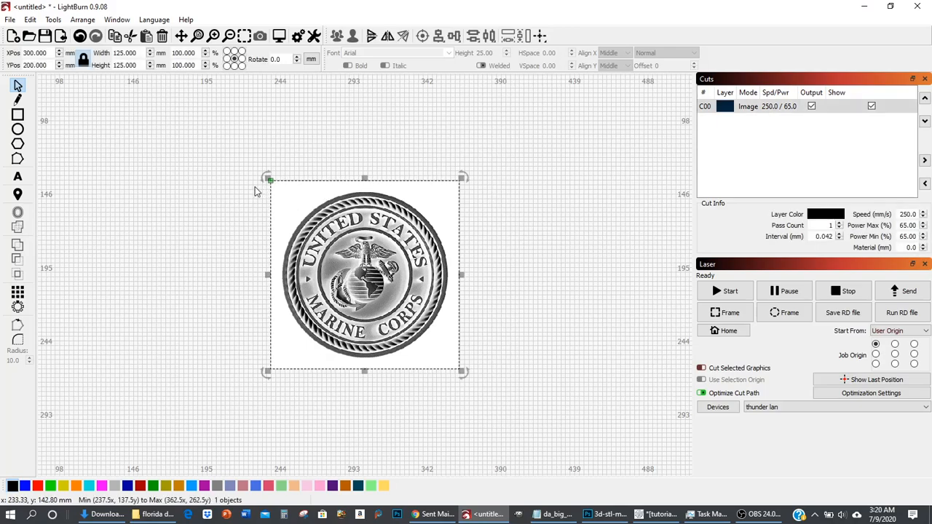
pyautogui.click(279, 36)
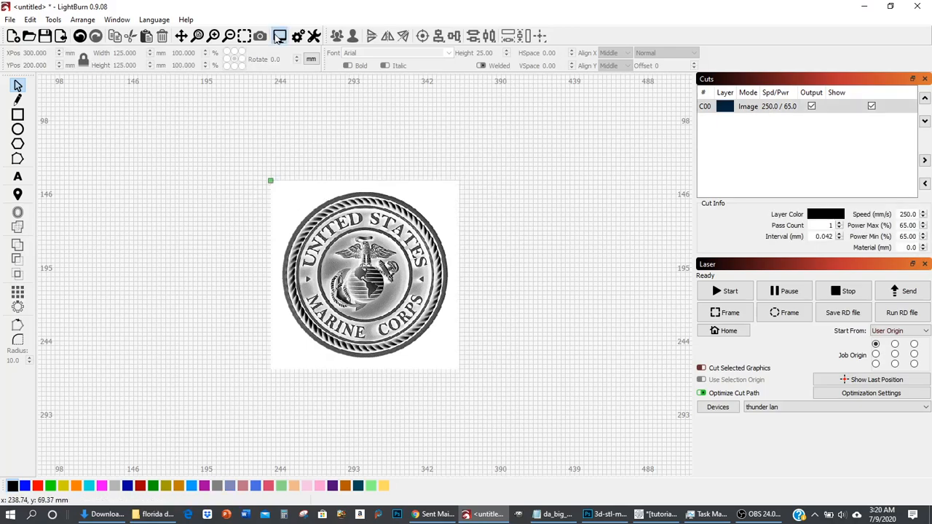
# Preview the emblem burn at about 19:29 estimated time and replay the simulation.
pyautogui.click(279, 36)
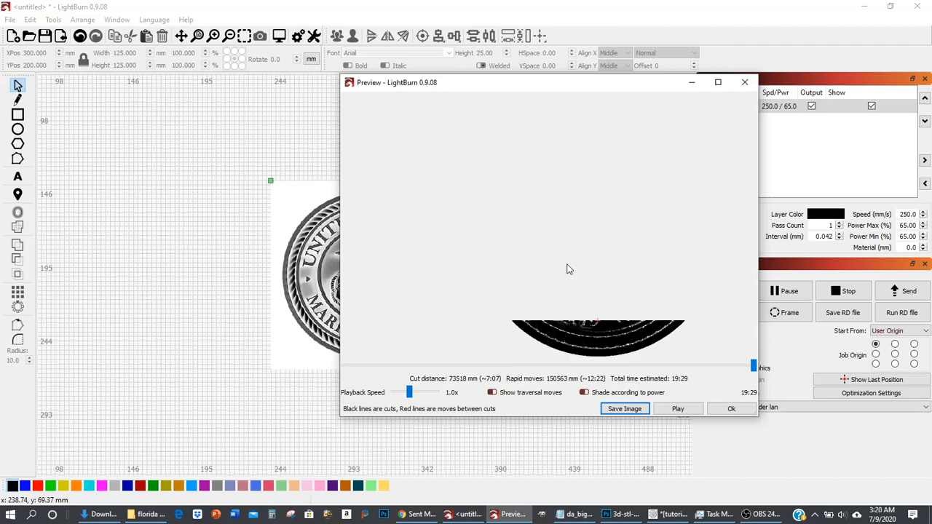
pyautogui.click(677, 409)
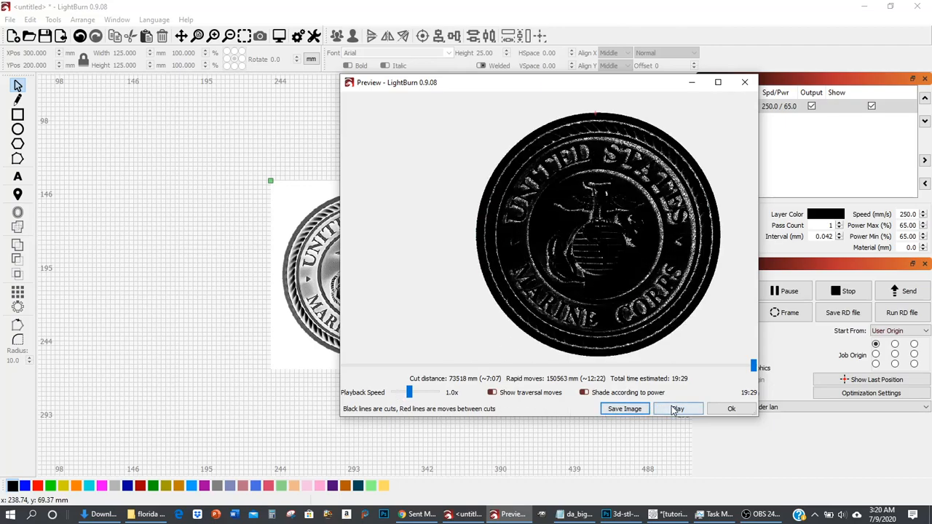
pyautogui.click(677, 408)
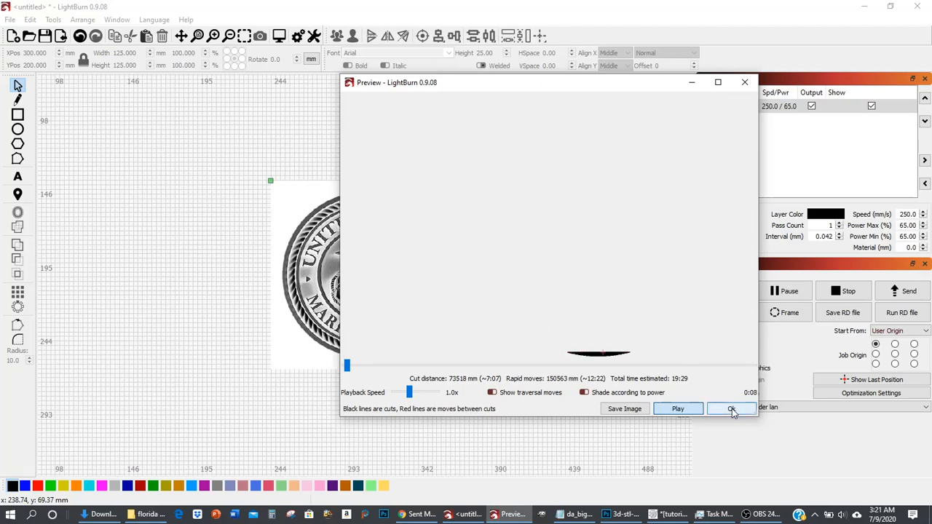
# Give layer C00 pass-through off, 200 DPI, 175 mm/s speed and 17% min/max power.
pyautogui.click(732, 409)
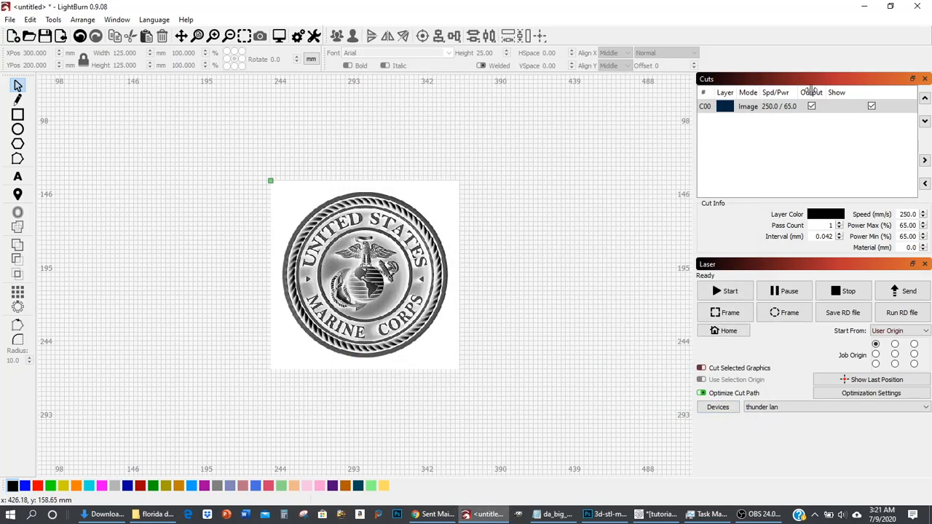
pyautogui.click(779, 106)
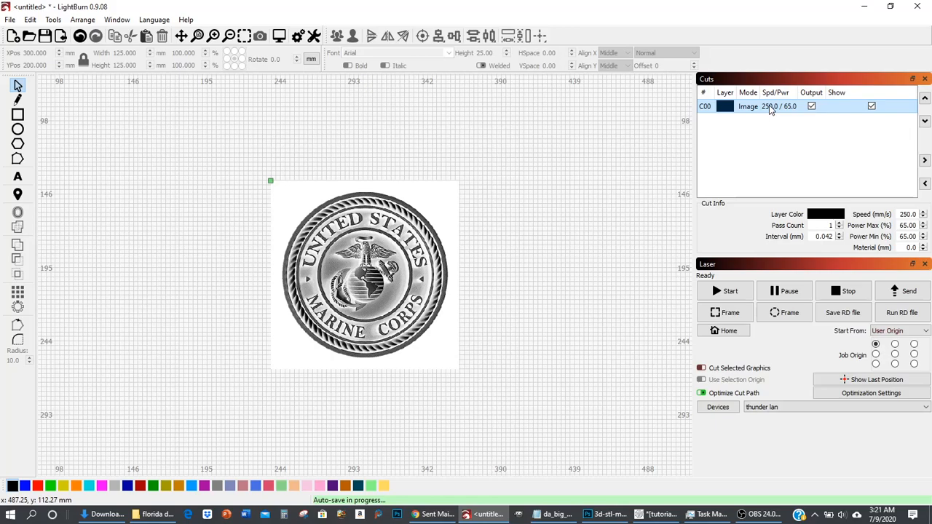
pyautogui.doubleClick(748, 107)
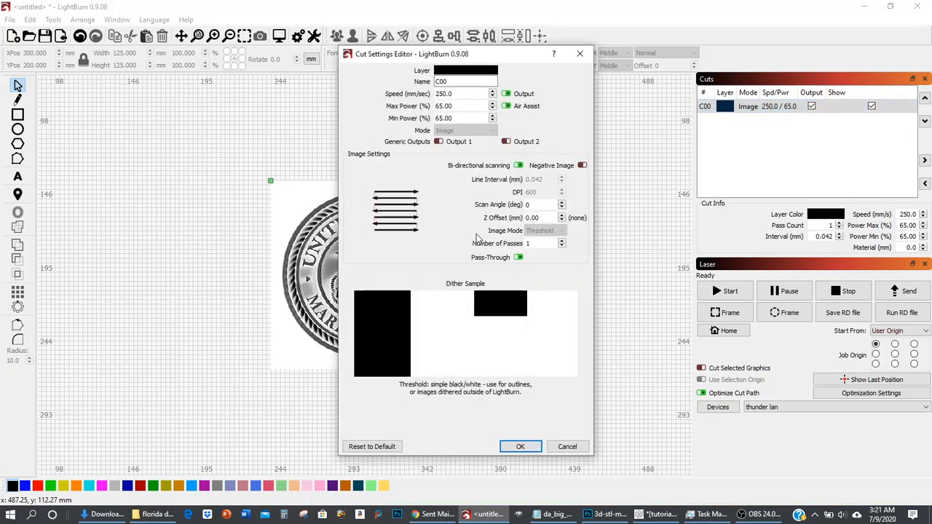
pyautogui.click(519, 257)
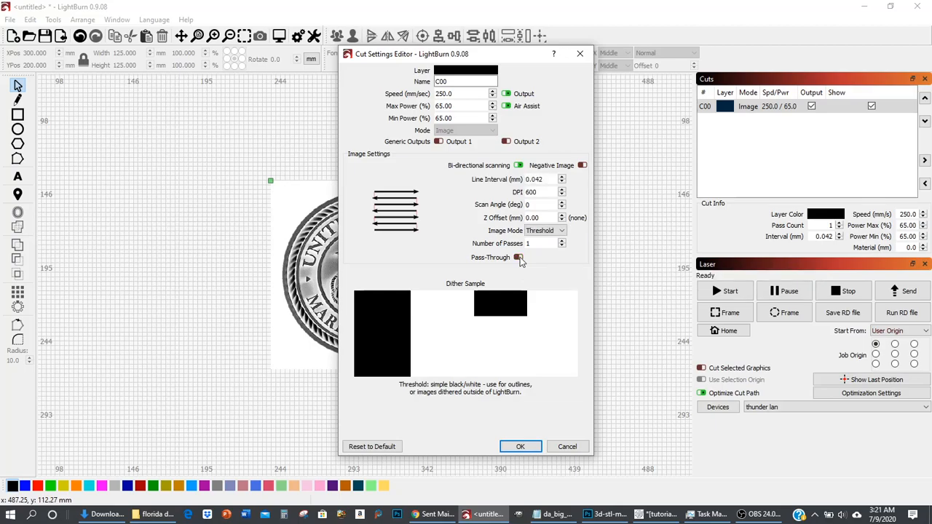
pyautogui.tripleClick(531, 192)
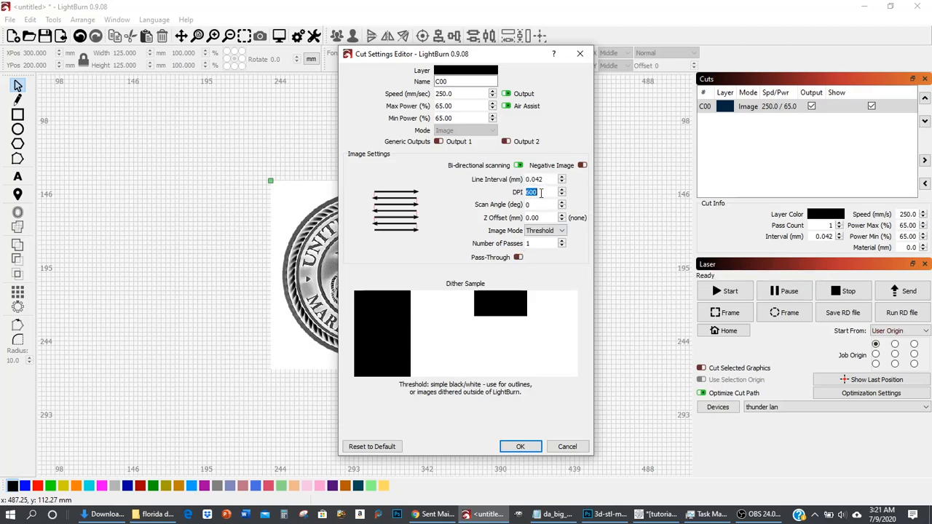
pyautogui.write('200')
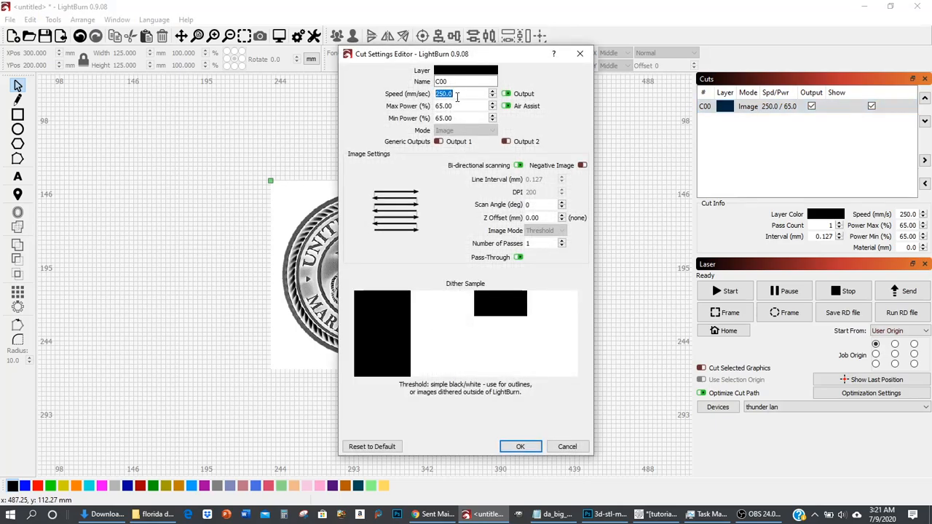
pyautogui.moveTo(460, 93)
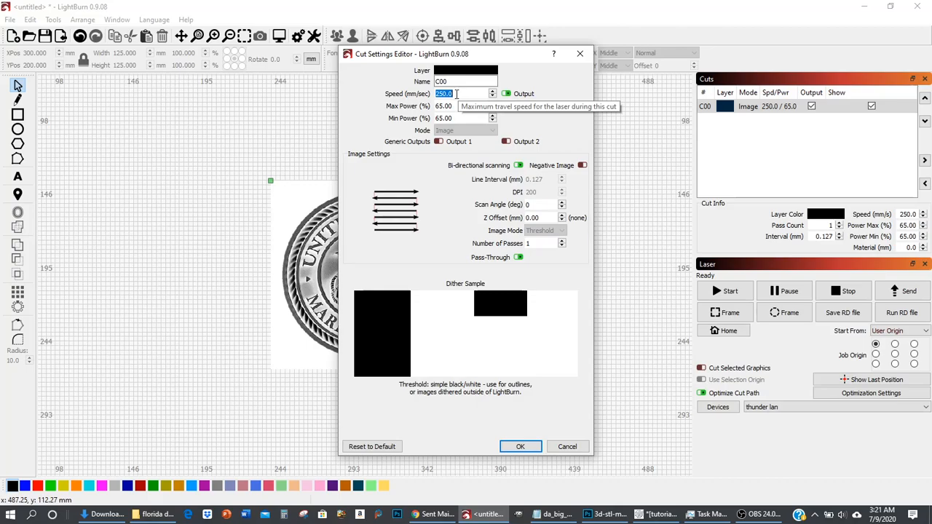
pyautogui.write('17')
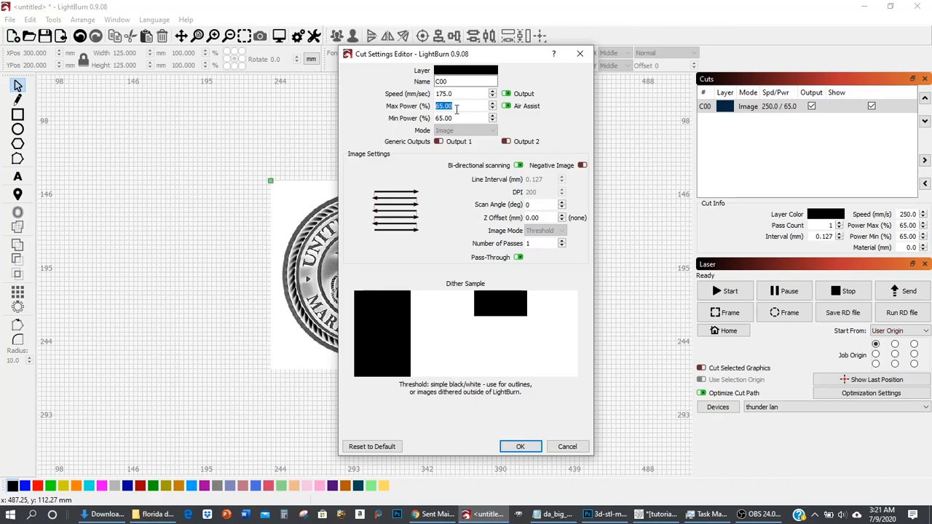
pyautogui.moveTo(455, 106)
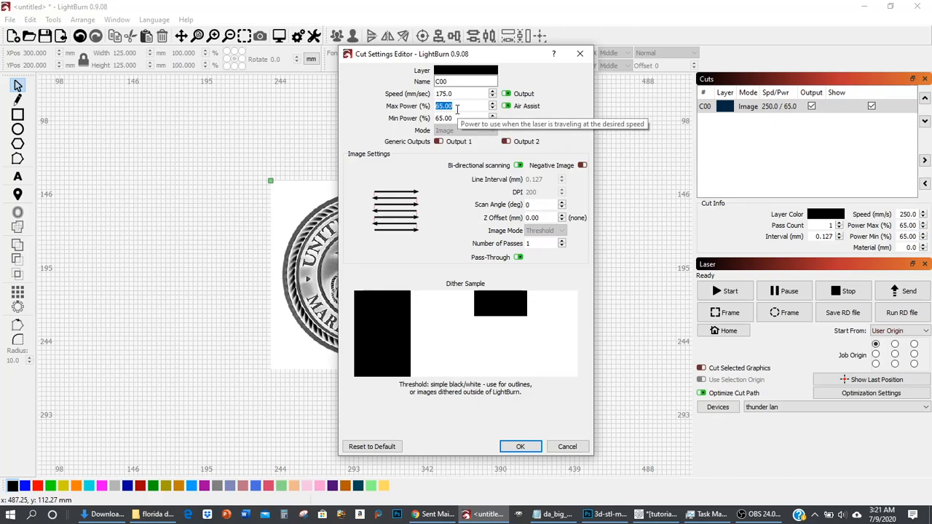
pyautogui.write('17.00')
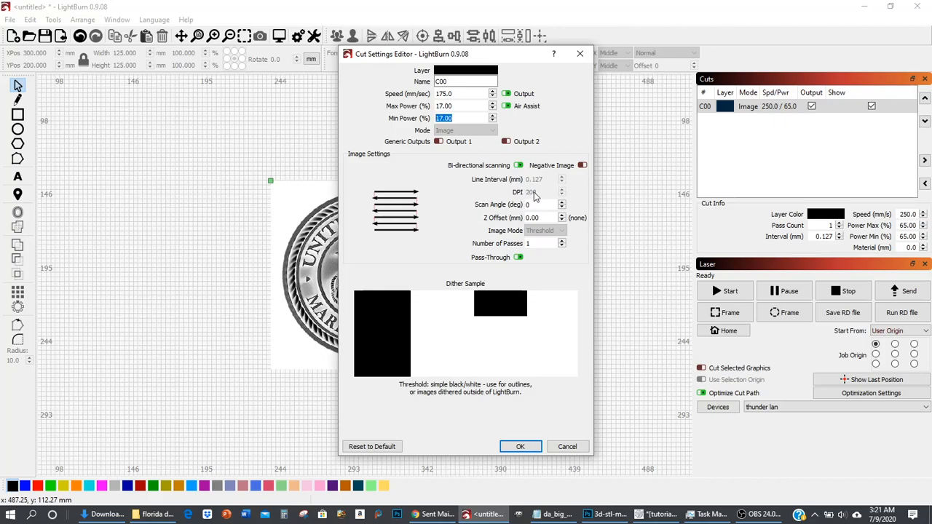
pyautogui.moveTo(534, 191)
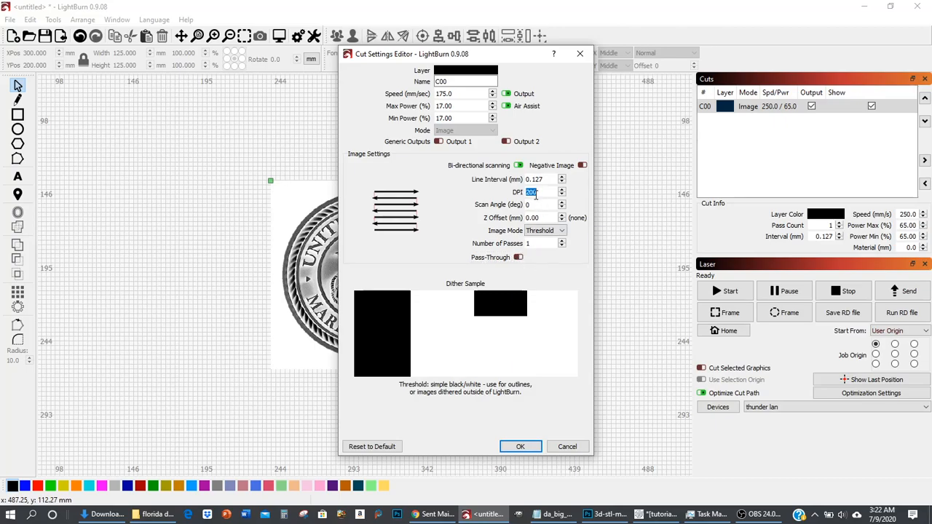
# Set the layer back to 600 DPI with pass-through on, leaving Negative Image off.
pyautogui.write('600')
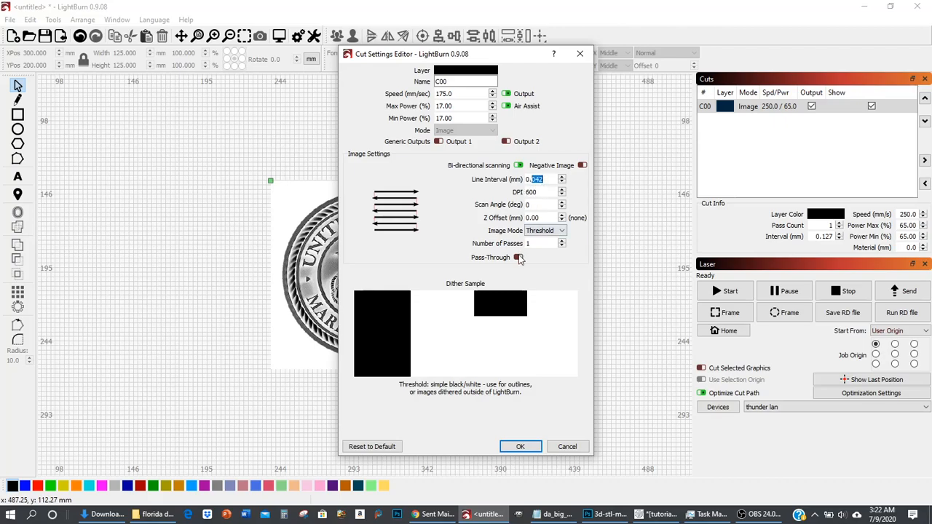
pyautogui.click(518, 257)
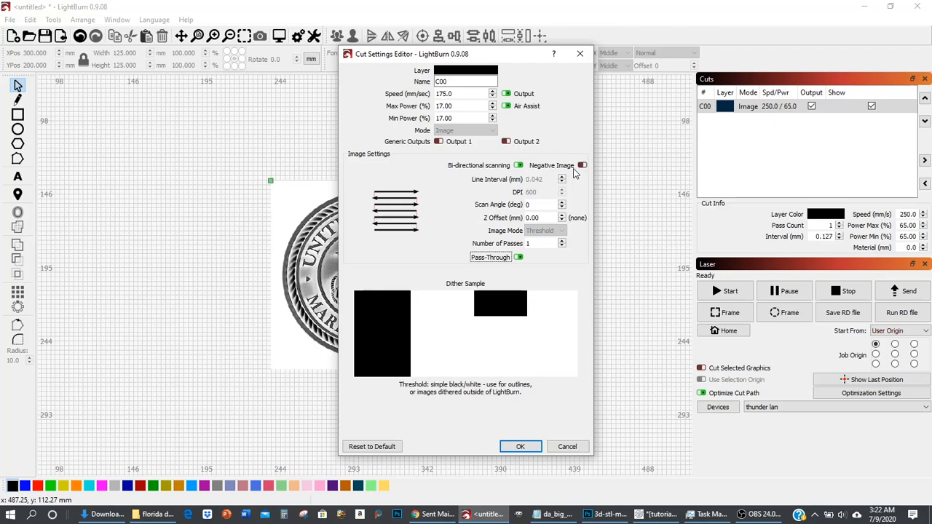
pyautogui.moveTo(602, 172)
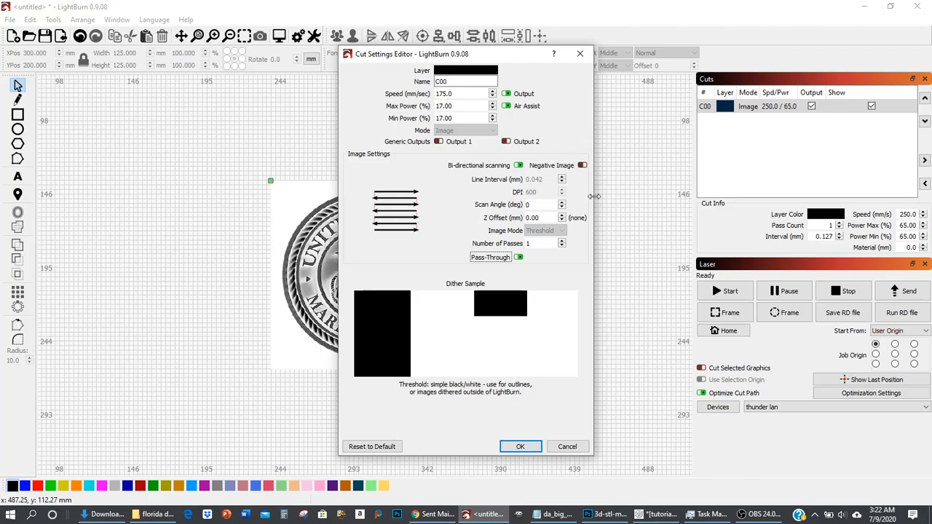
pyautogui.moveTo(571, 286)
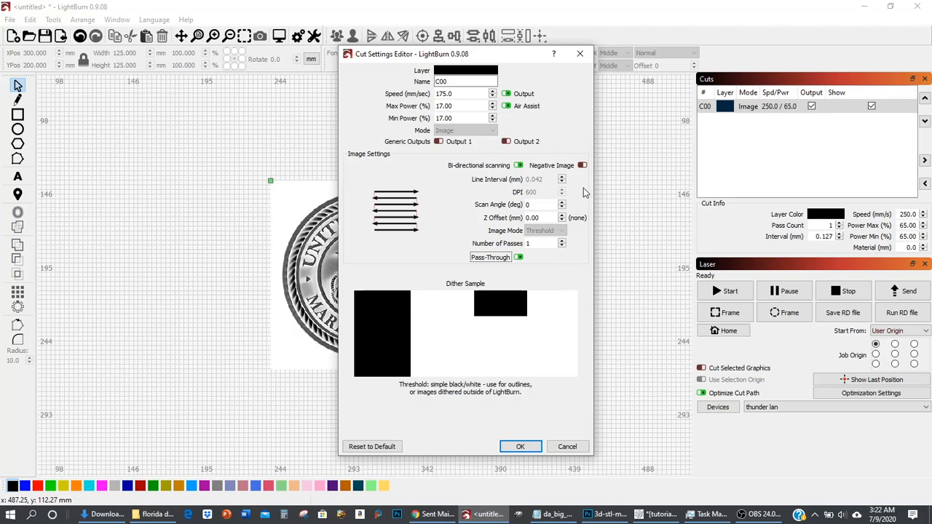
pyautogui.click(583, 165)
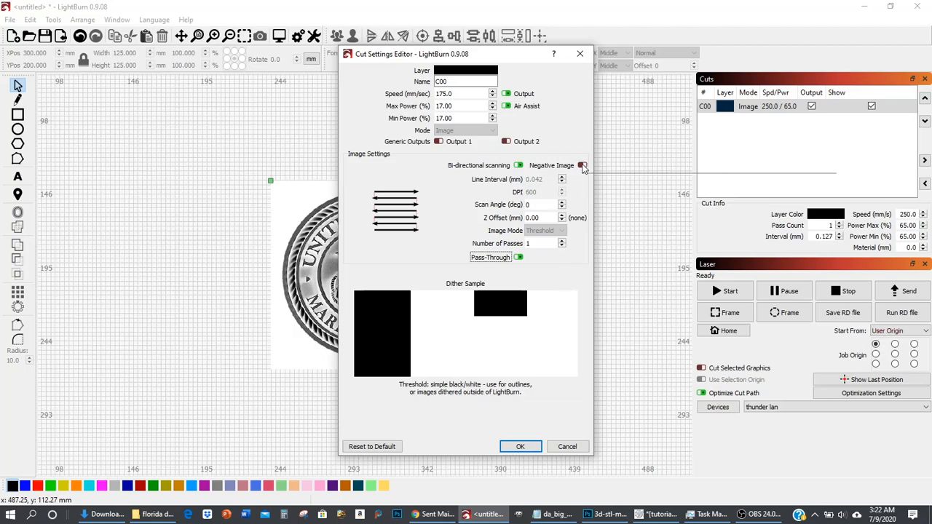
pyautogui.click(583, 166)
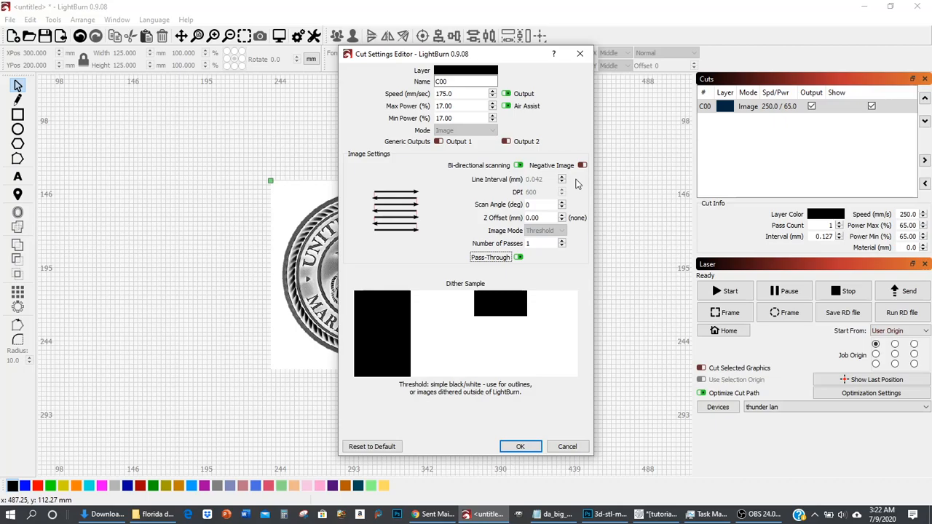
pyautogui.moveTo(532, 437)
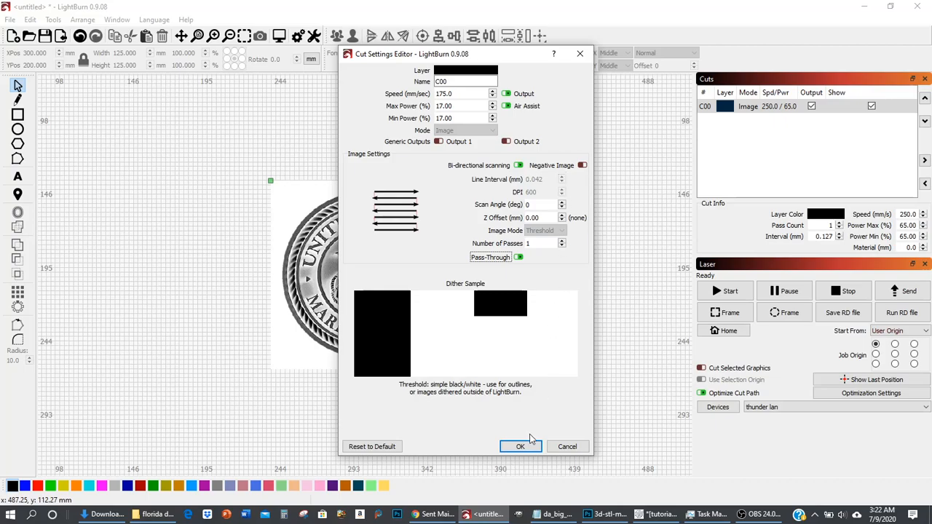
pyautogui.click(520, 447)
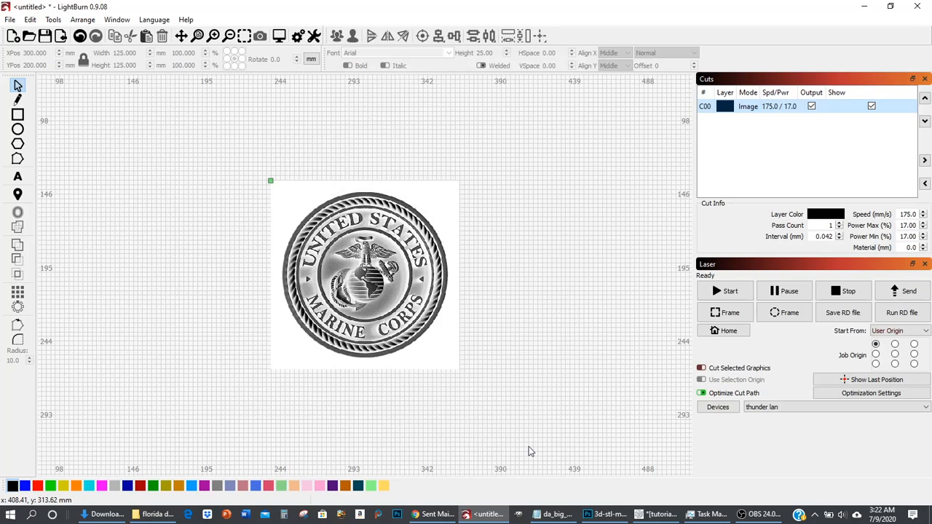
pyautogui.moveTo(736, 121)
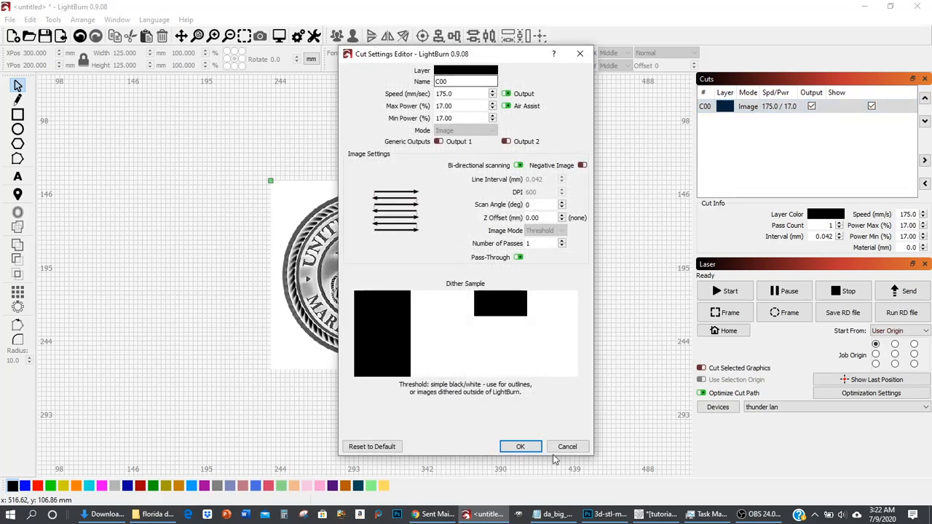
pyautogui.click(520, 446)
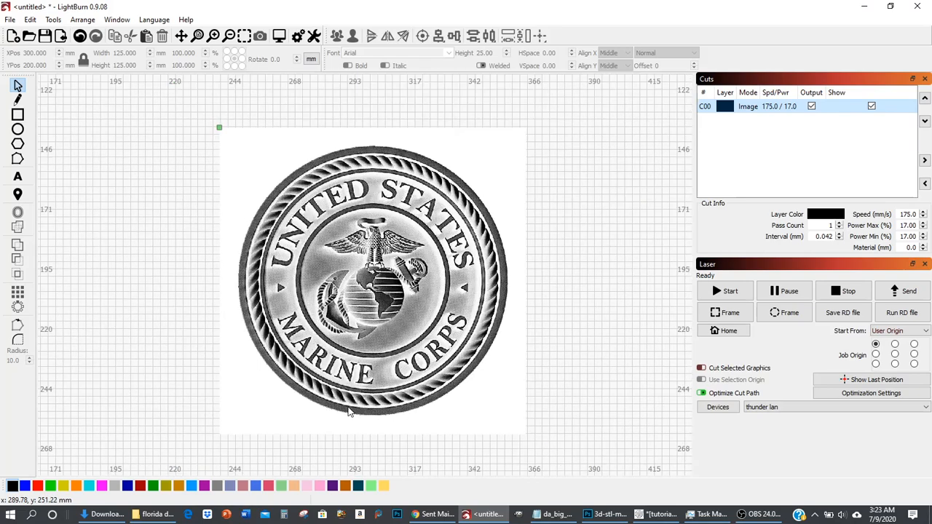
pyautogui.moveTo(374, 423)
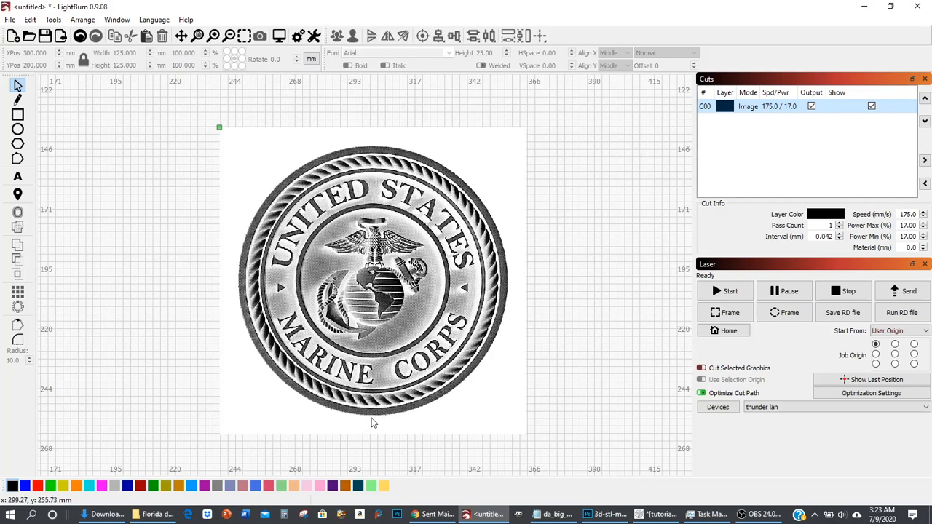
pyautogui.moveTo(372, 423)
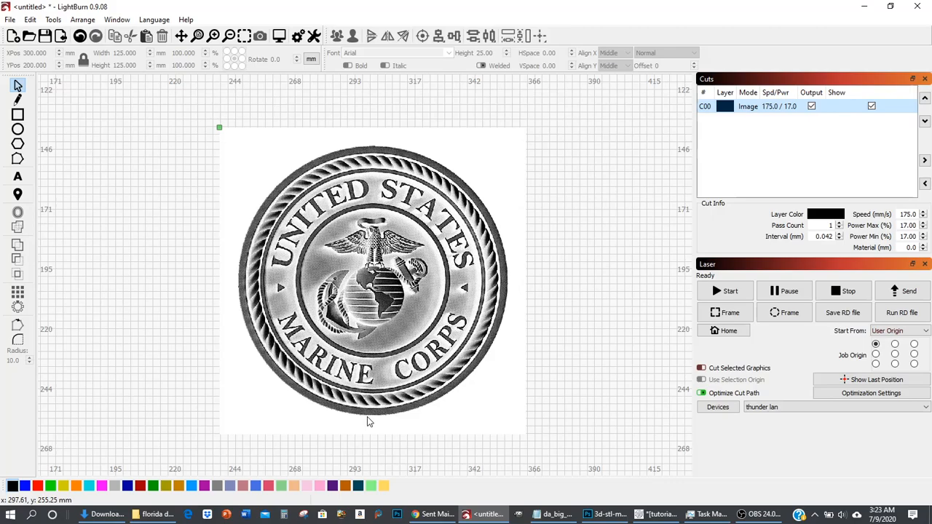
# Select the emblem image to zoom in on its halftone dots.
pyautogui.click(371, 280)
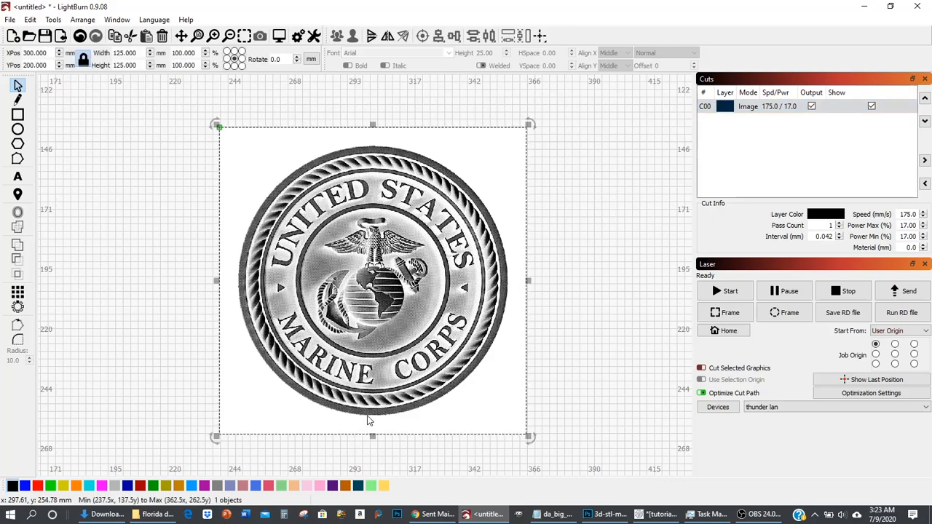
pyautogui.moveTo(405, 355)
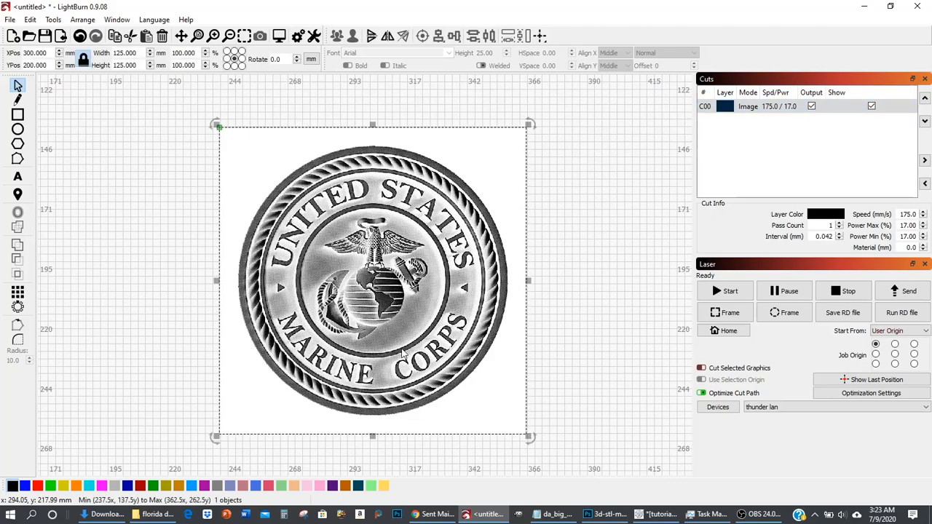
pyautogui.moveTo(353, 423)
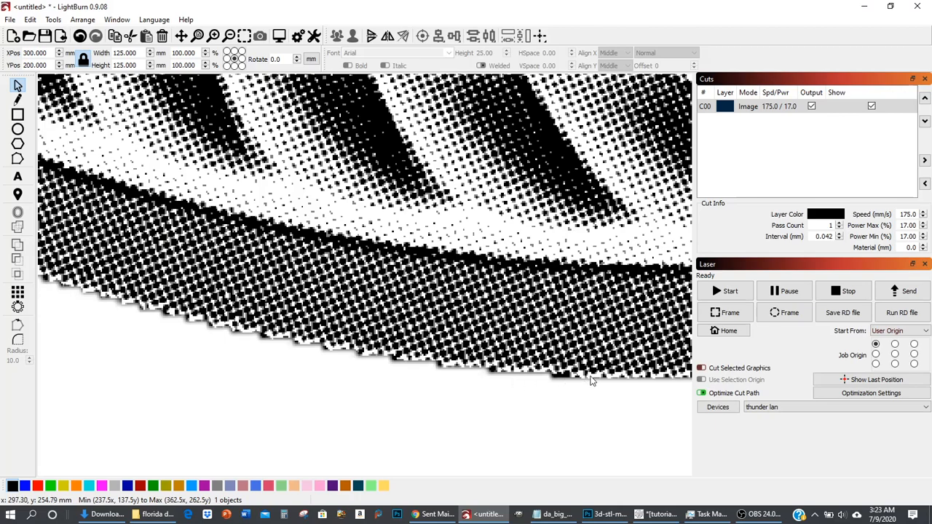
pyautogui.moveTo(607, 373)
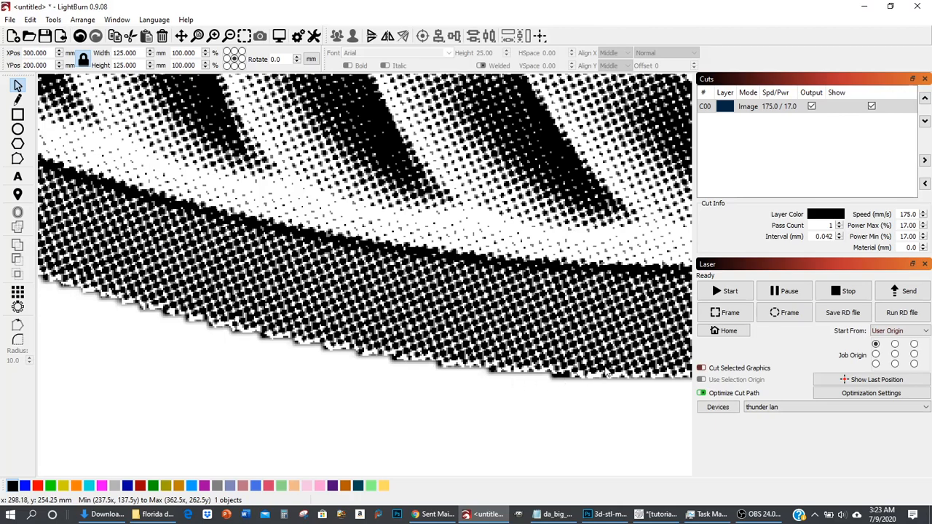
pyautogui.moveTo(645, 386)
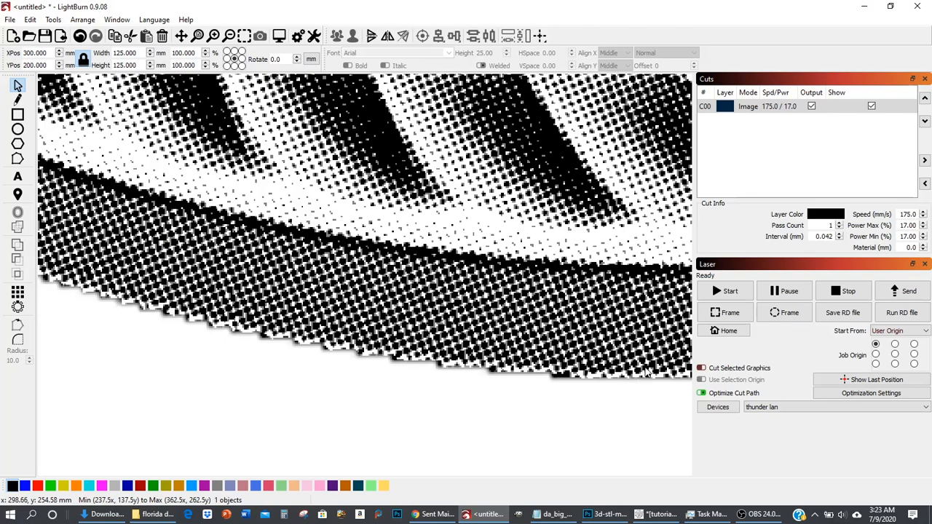
pyautogui.moveTo(652, 364)
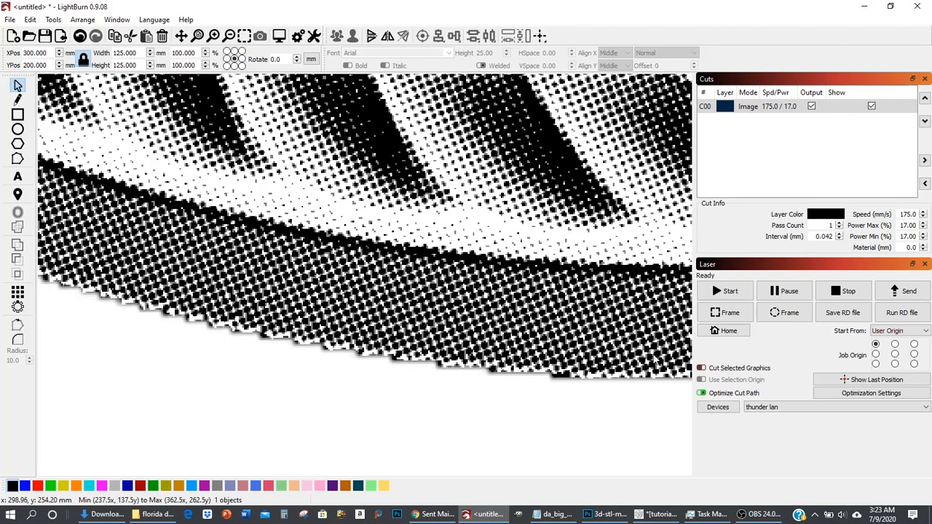
pyautogui.moveTo(659, 357)
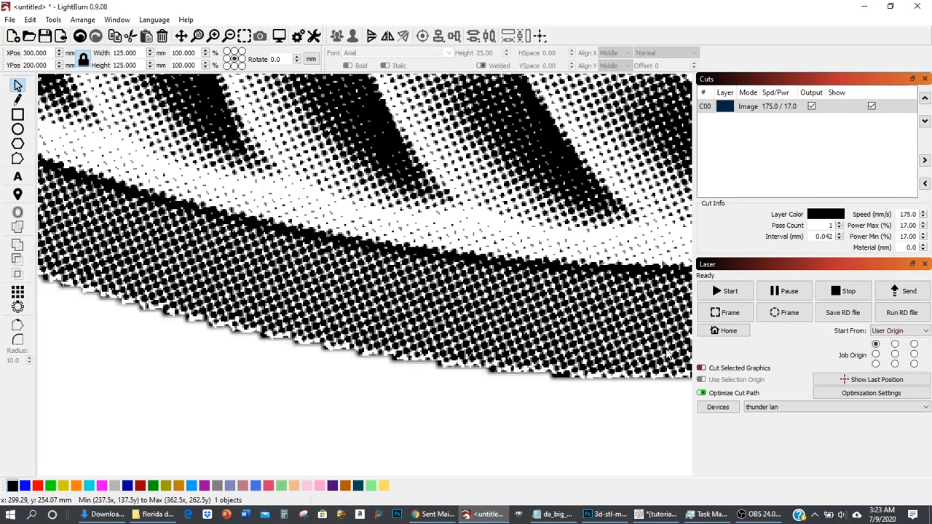
pyautogui.moveTo(666, 354)
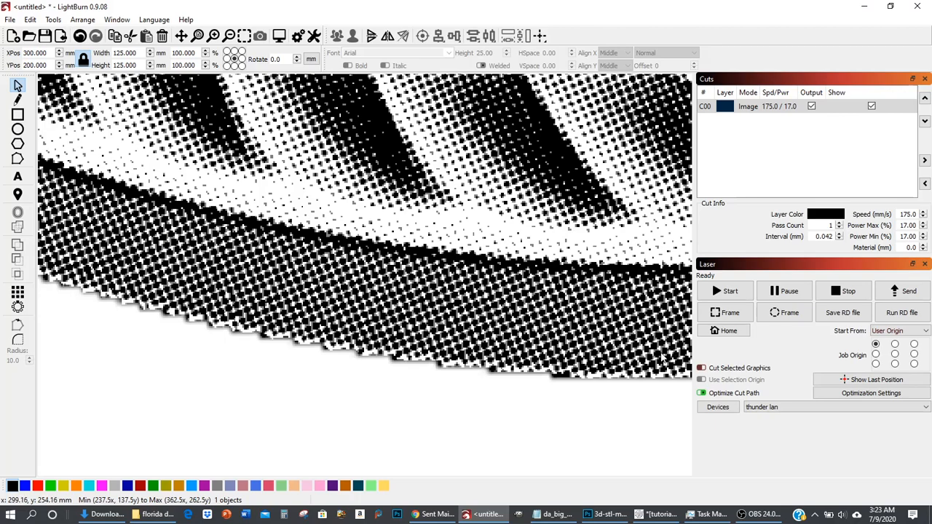
pyautogui.moveTo(663, 359)
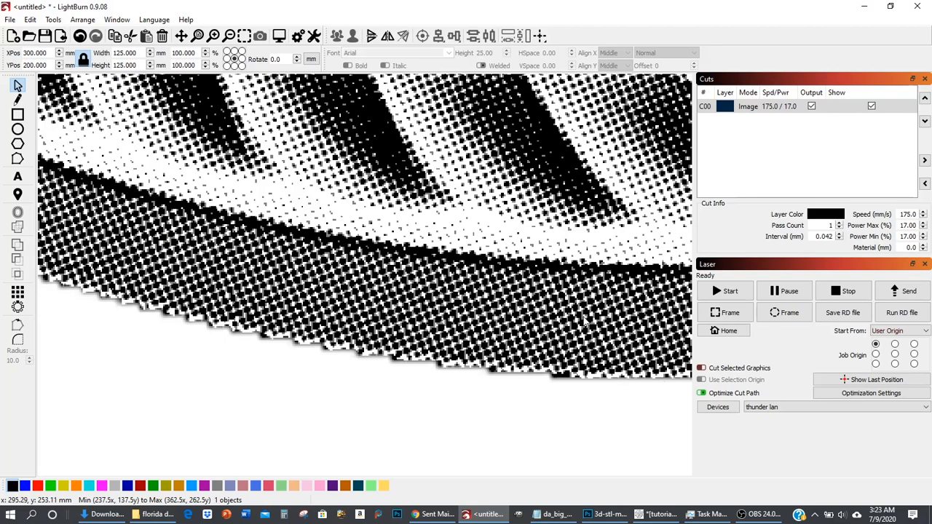
pyautogui.moveTo(614, 388)
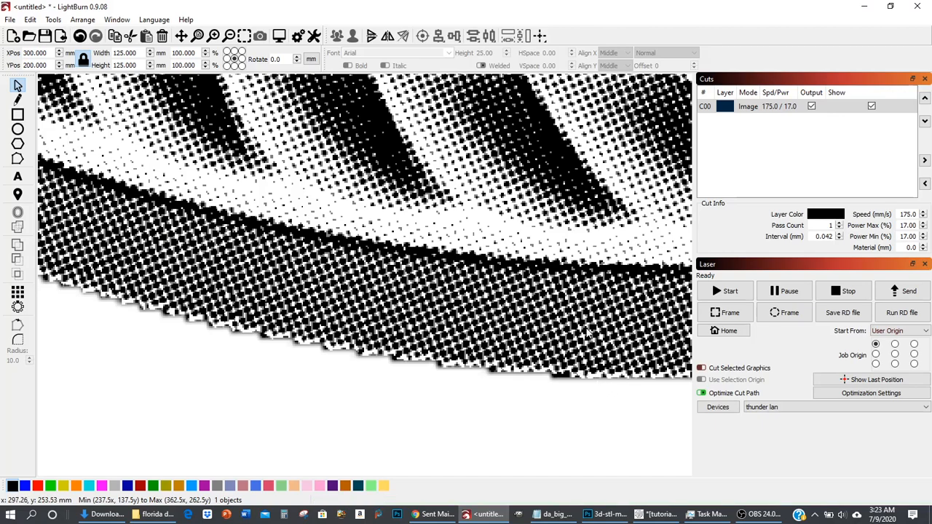
pyautogui.moveTo(590, 363)
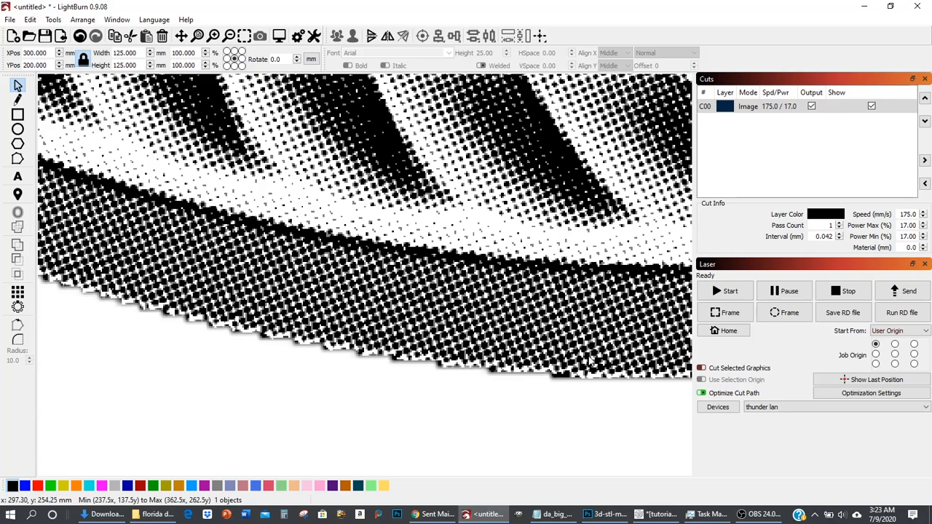
pyautogui.moveTo(629, 327)
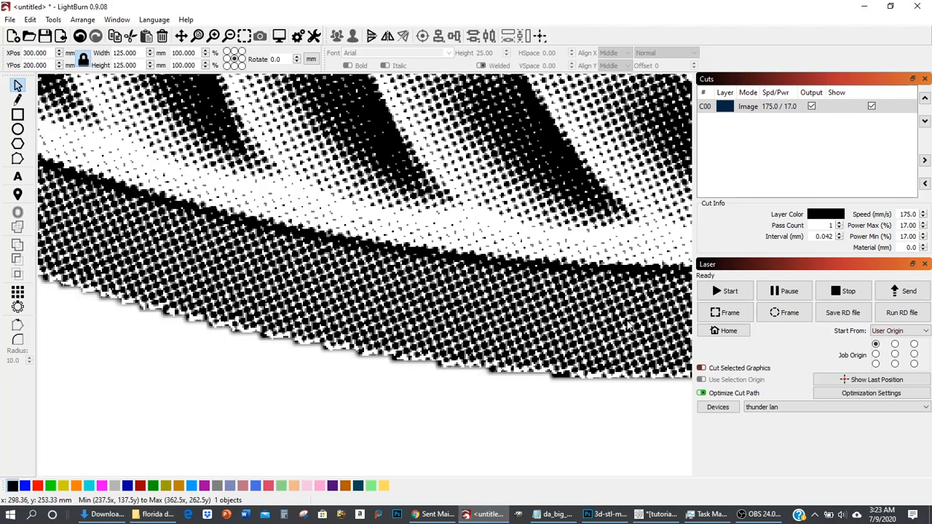
pyautogui.moveTo(550, 343)
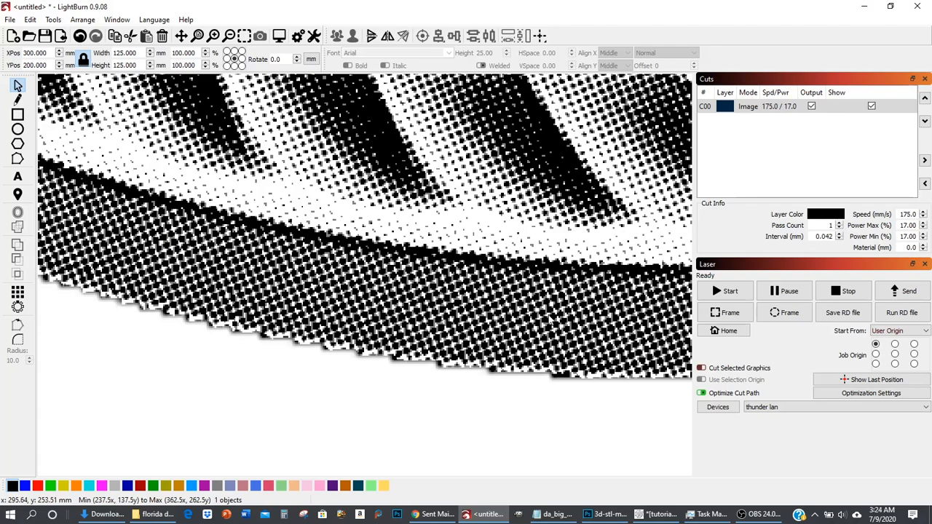
pyautogui.moveTo(550, 313)
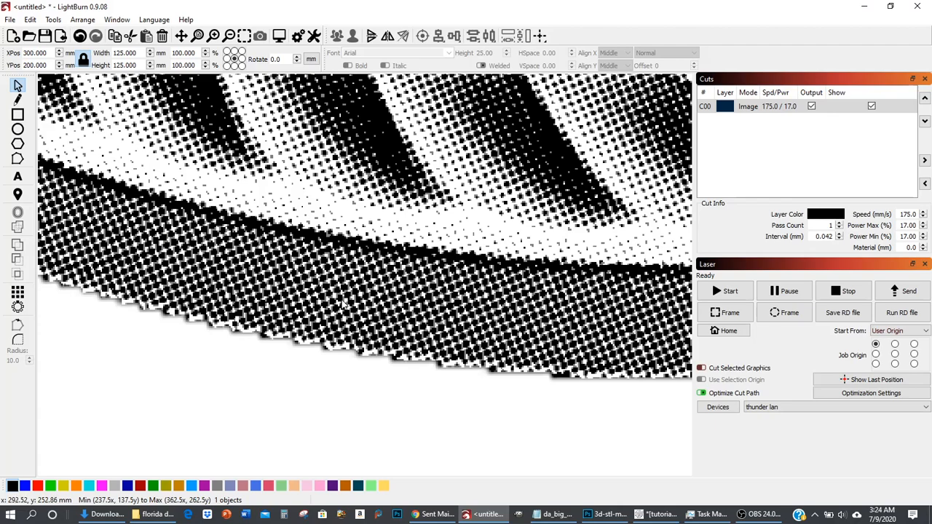
pyautogui.moveTo(448, 309)
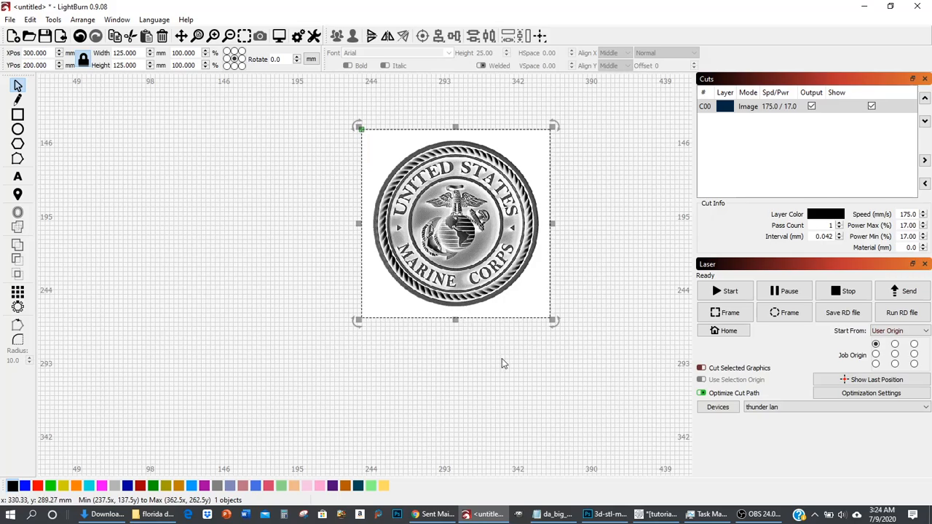
pyautogui.moveTo(543, 347)
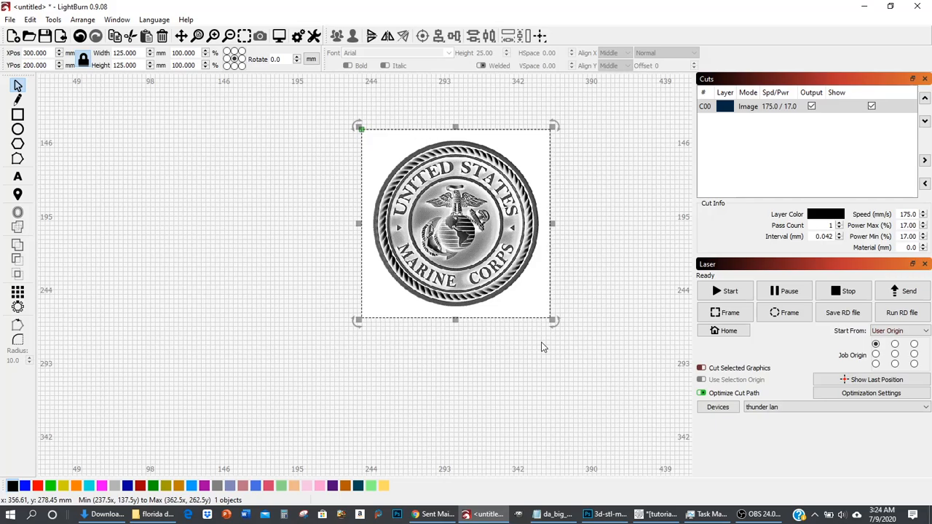
# Deselect the emblem, reselect it, then deselect it on the canvas.
pyautogui.click(535, 304)
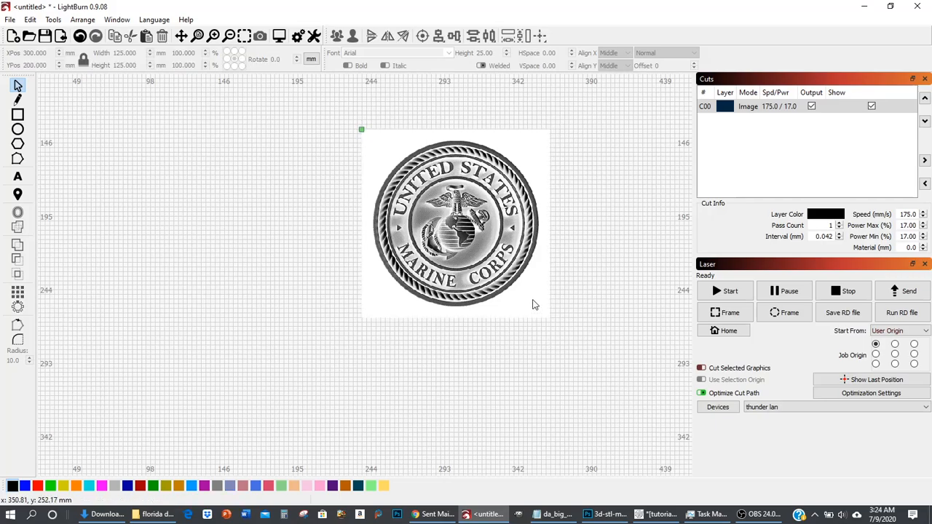
pyautogui.moveTo(612, 334)
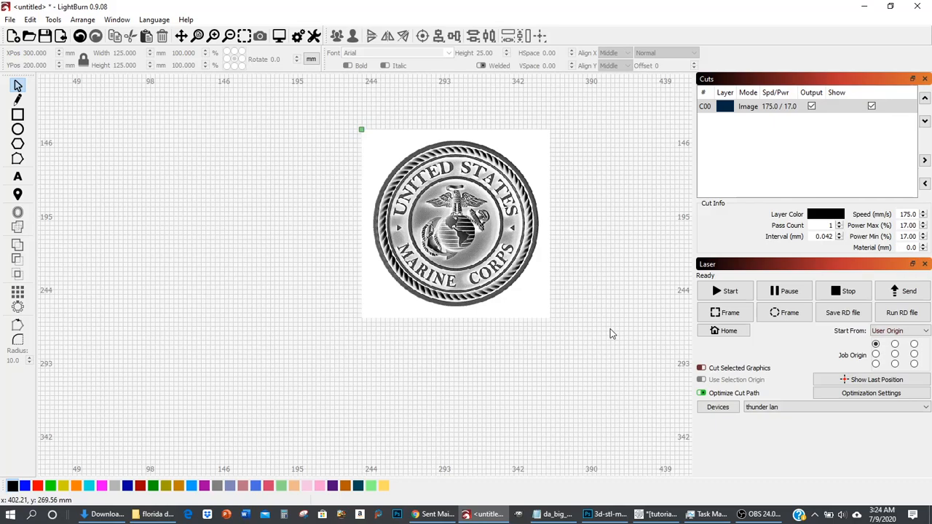
pyautogui.moveTo(337, 102)
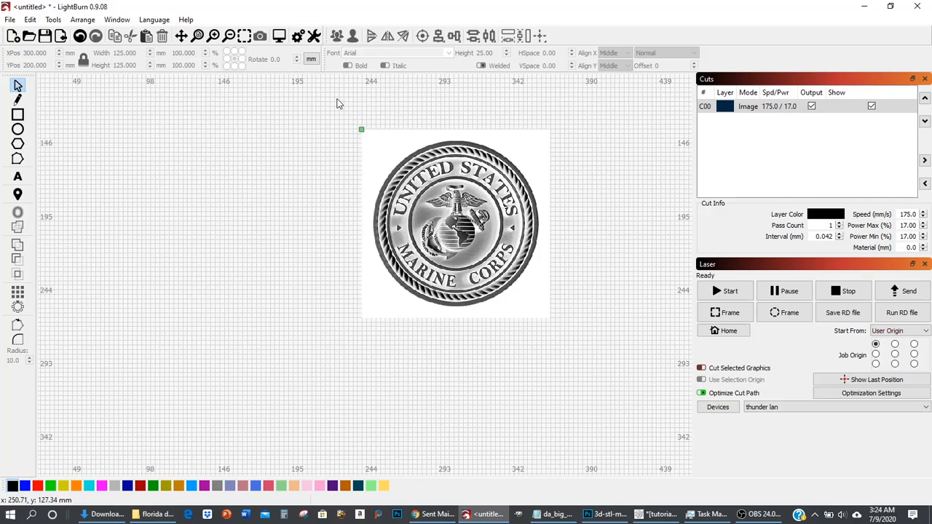
pyautogui.click(456, 223)
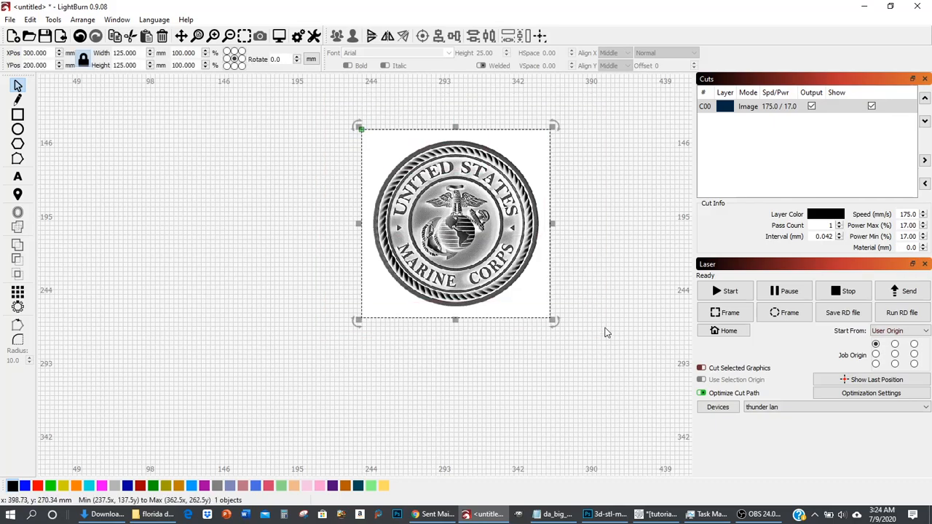
pyautogui.click(609, 333)
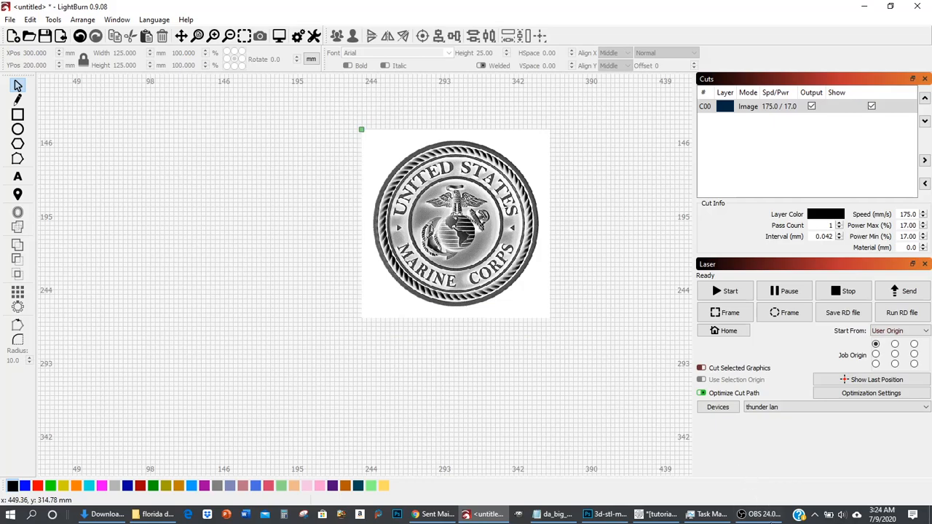